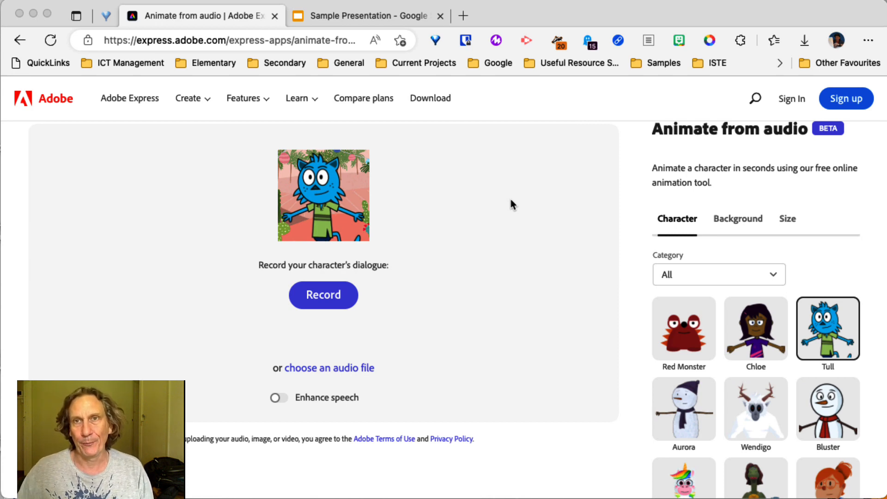
pyautogui.moveTo(640, 174)
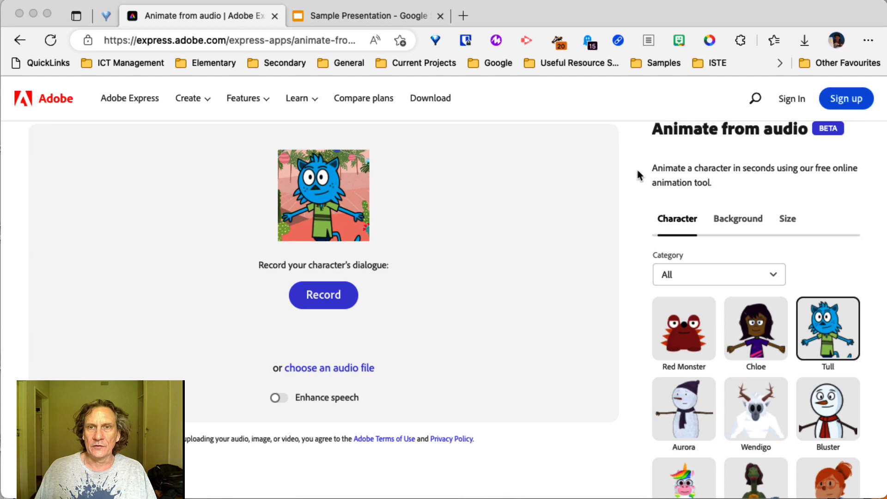
pyautogui.moveTo(727, 335)
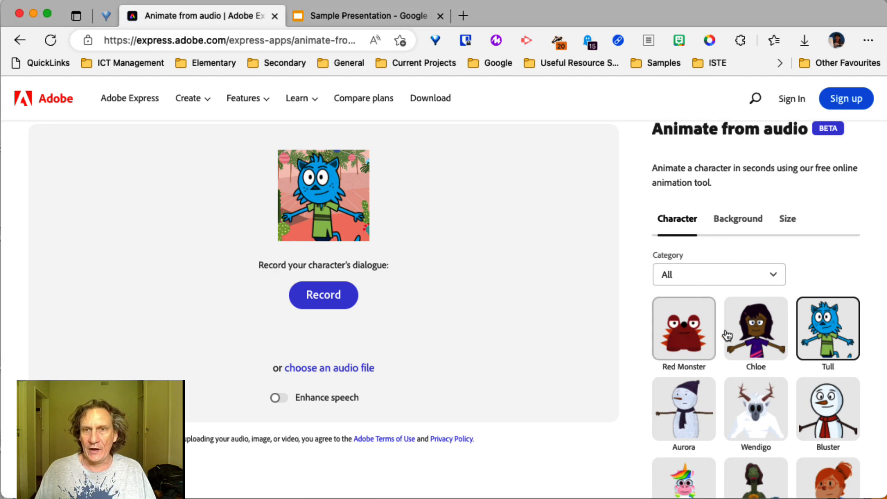
# Preview Barbarasaurus, Basil and Foxie, then filter to Humans and pick Bill
pyautogui.click(684, 330)
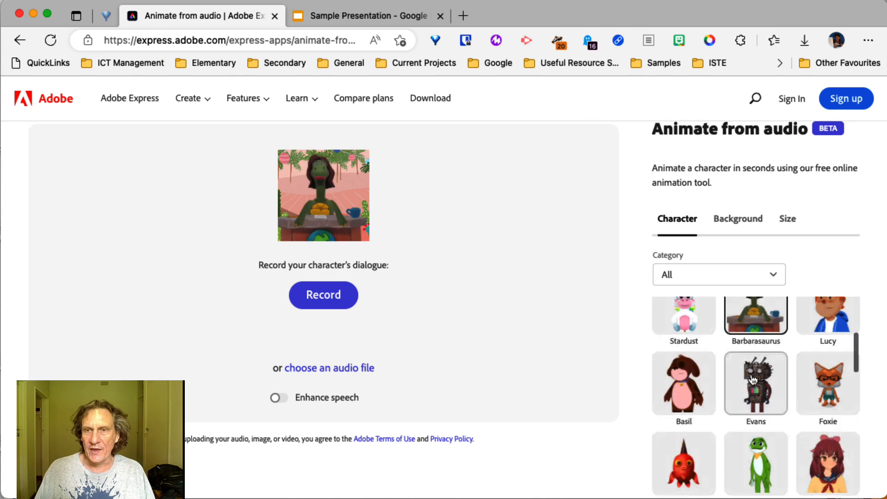
pyautogui.click(683, 383)
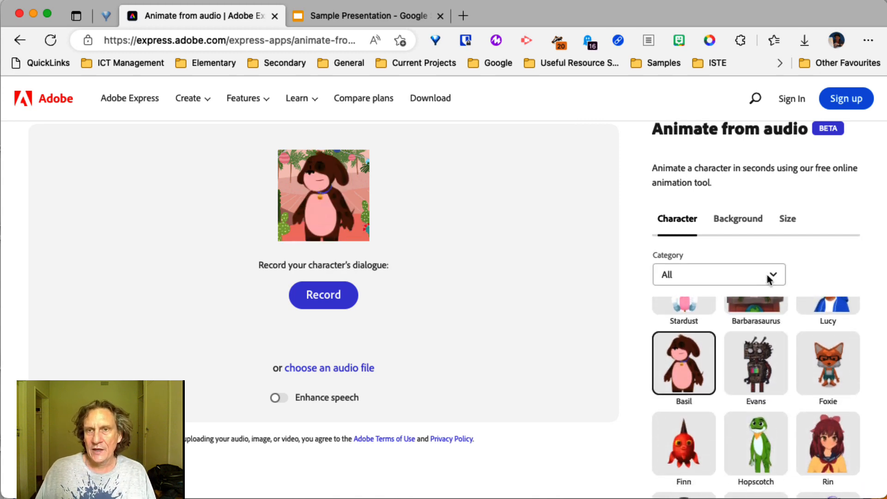
pyautogui.click(719, 274)
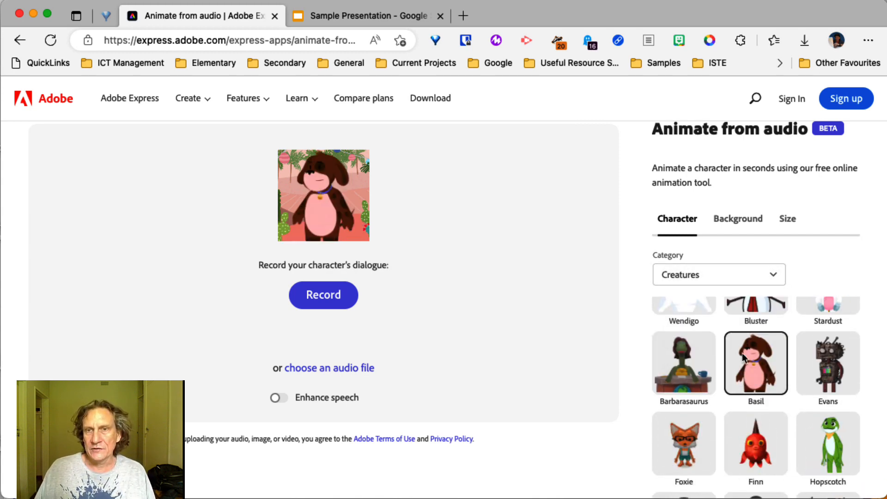
pyautogui.scroll(-3)
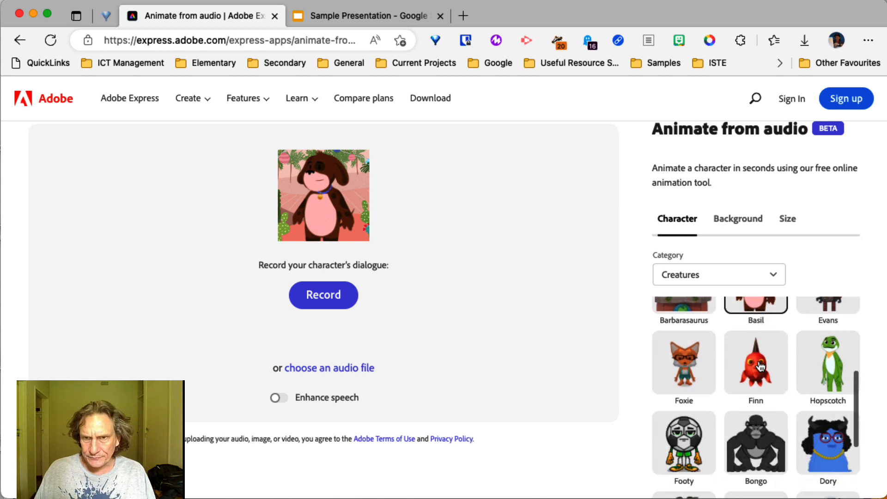
pyautogui.click(683, 363)
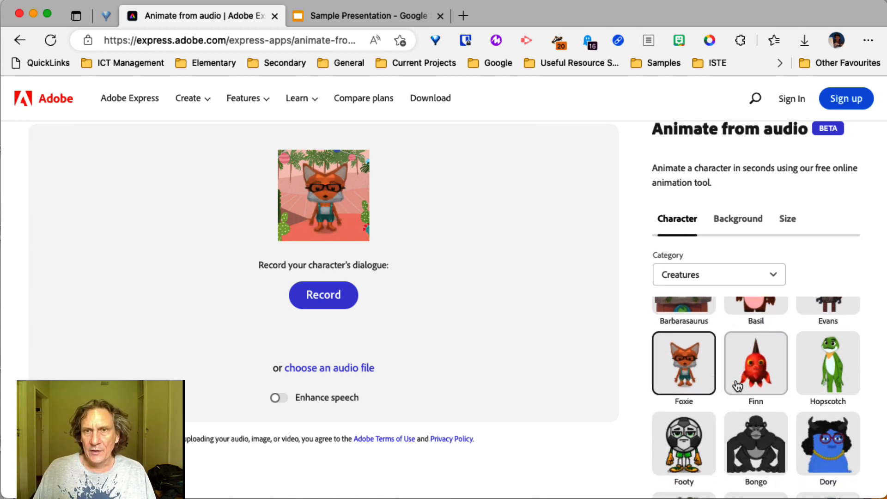
pyautogui.click(718, 275)
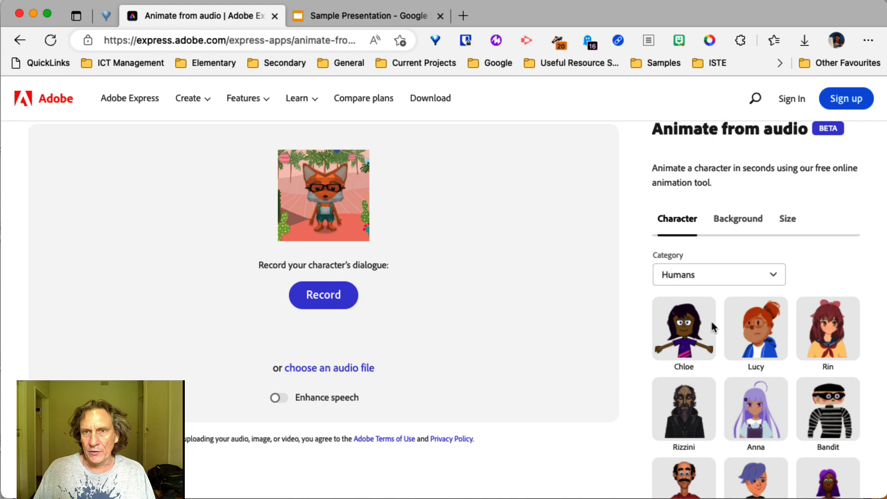
pyautogui.click(683, 347)
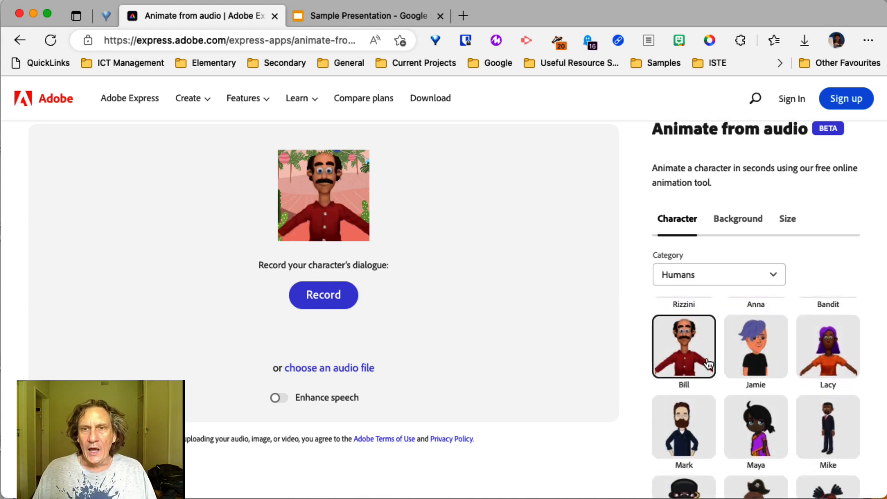
# Set Output size for to YouTube, landscape 1920×1080
pyautogui.scroll(-3)
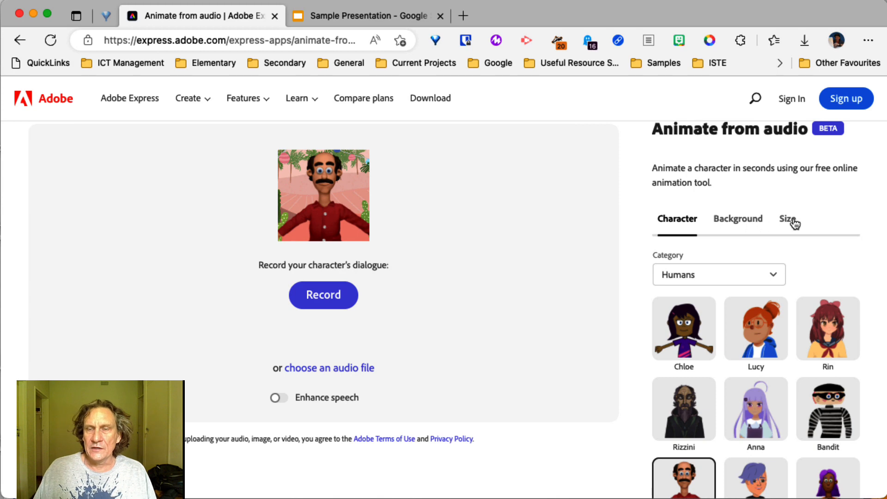
pyautogui.click(787, 219)
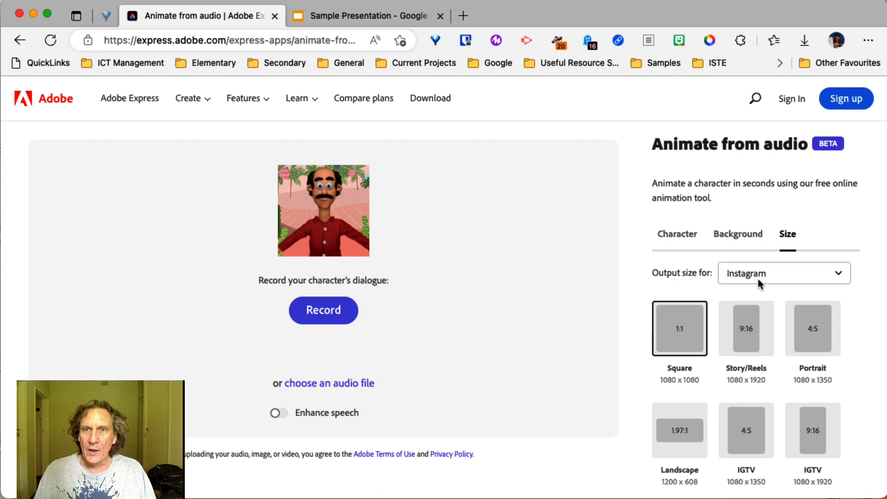
pyautogui.click(784, 273)
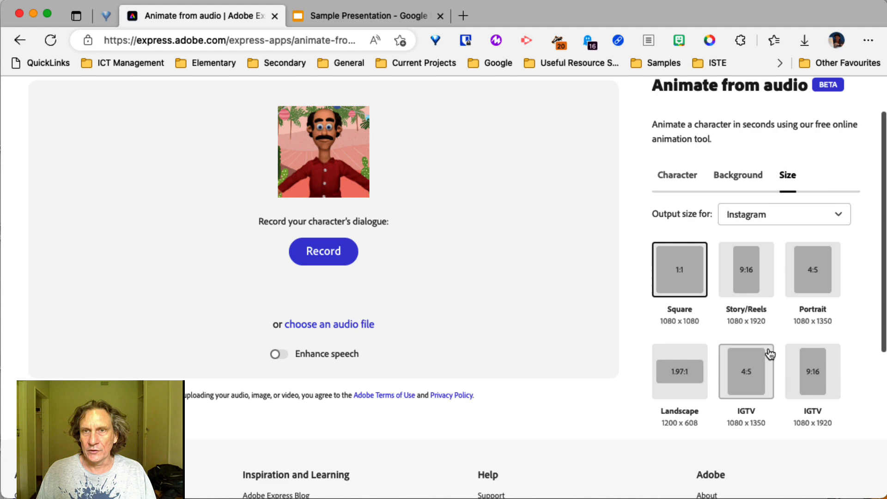
pyautogui.click(783, 214)
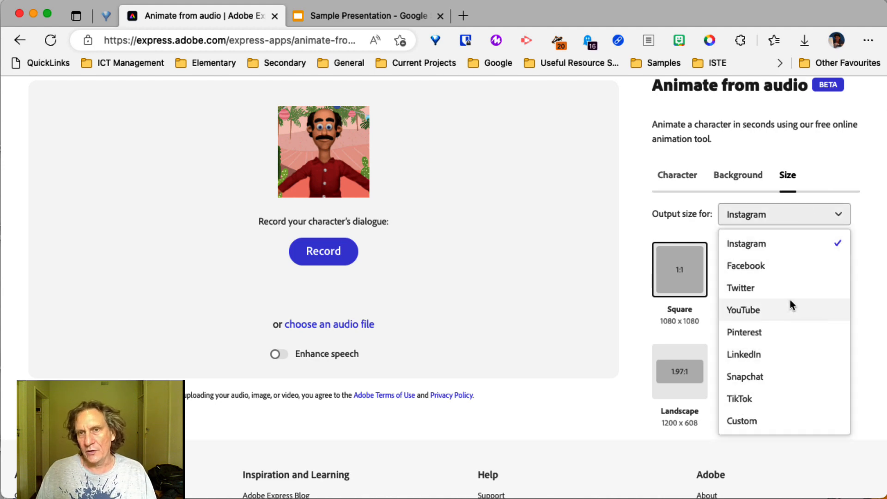
pyautogui.moveTo(772, 315)
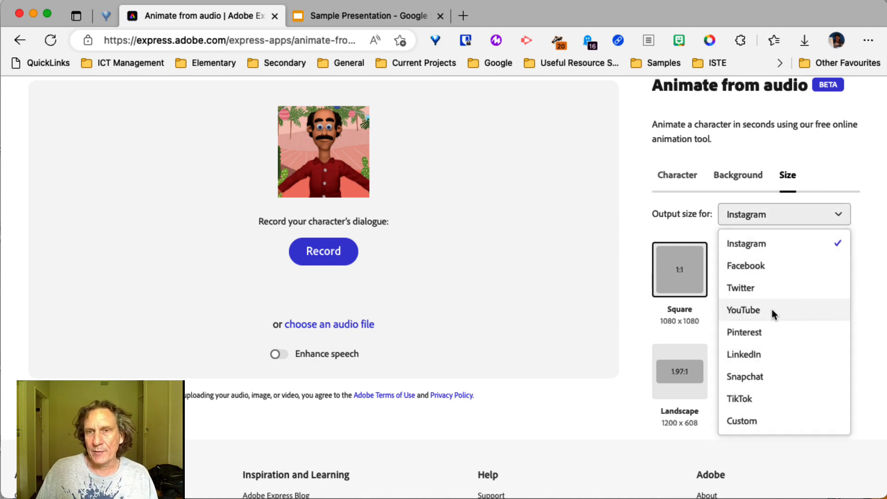
pyautogui.moveTo(754, 431)
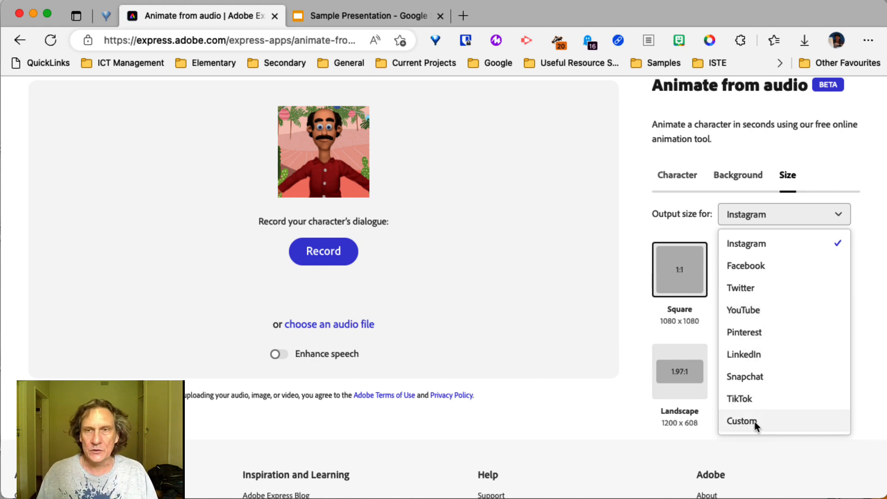
pyautogui.click(742, 309)
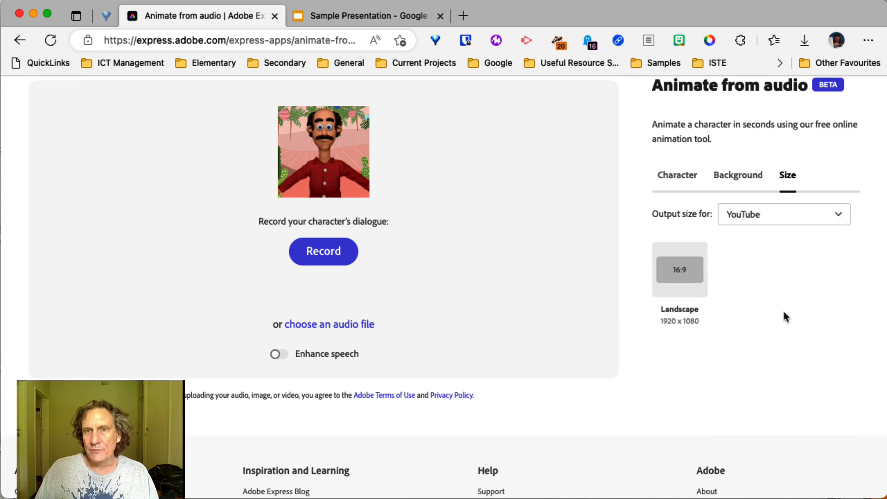
pyautogui.moveTo(670, 331)
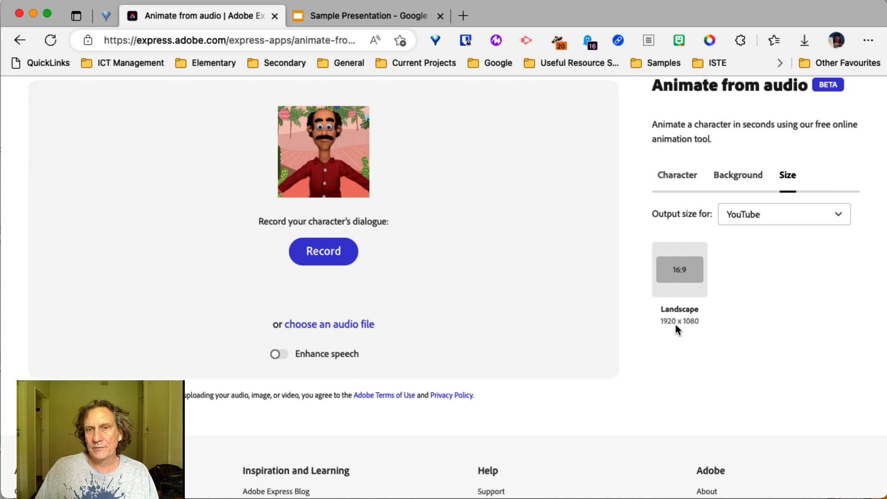
pyautogui.moveTo(737, 184)
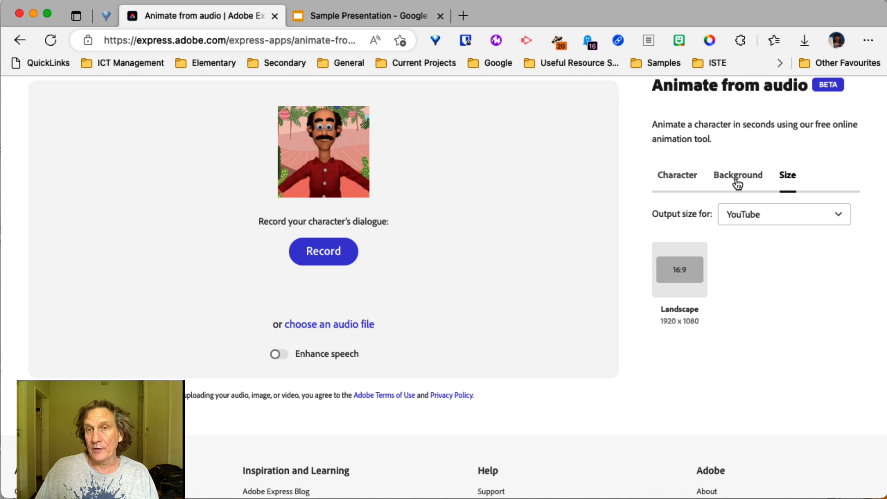
# Review backgrounds keeping Festival, return to Size, and switch to Google Slides
pyautogui.click(737, 175)
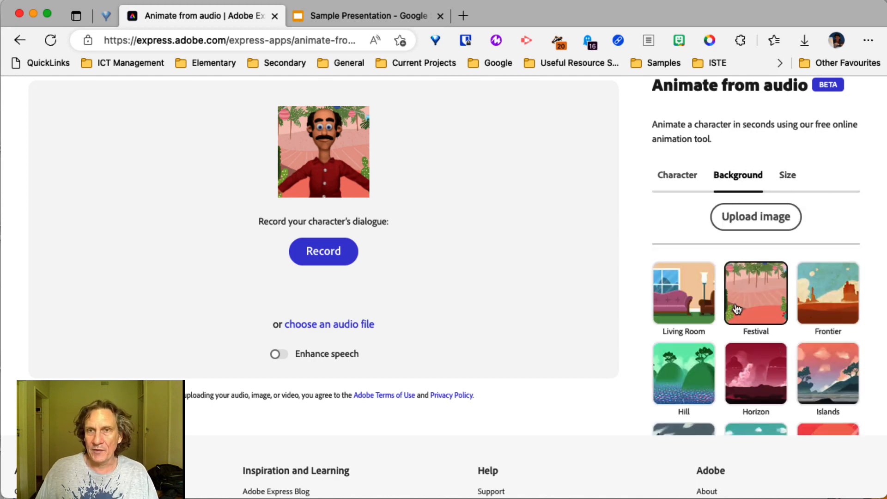
pyautogui.scroll(-3)
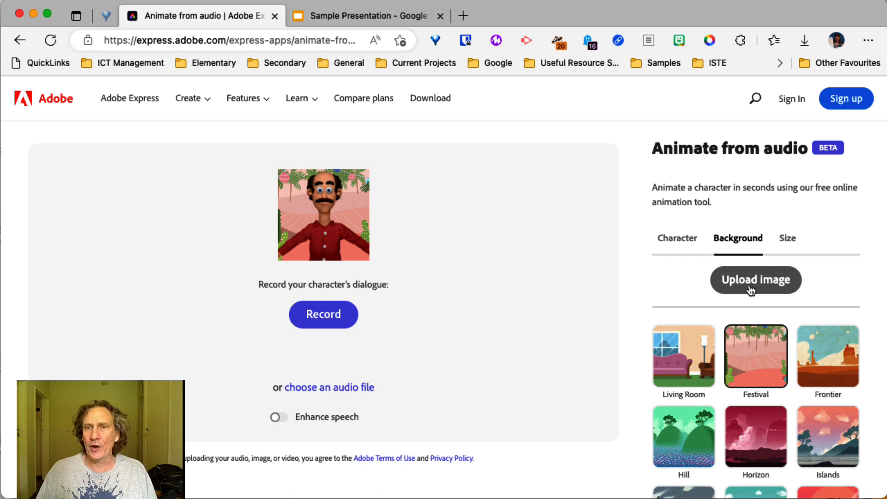
pyautogui.moveTo(773, 283)
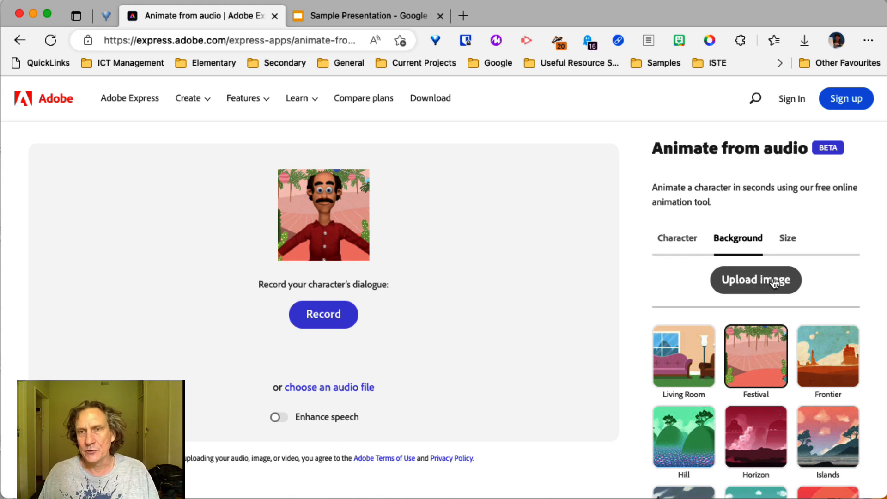
pyautogui.moveTo(520, 105)
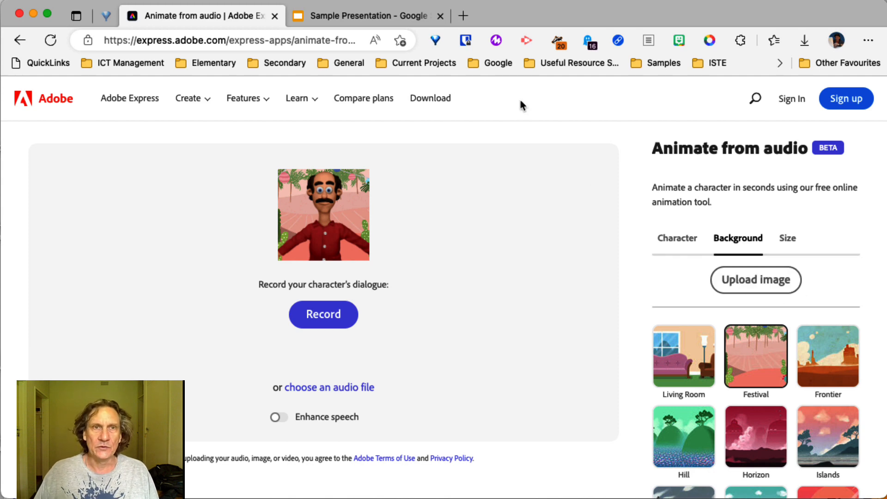
pyautogui.moveTo(472, 116)
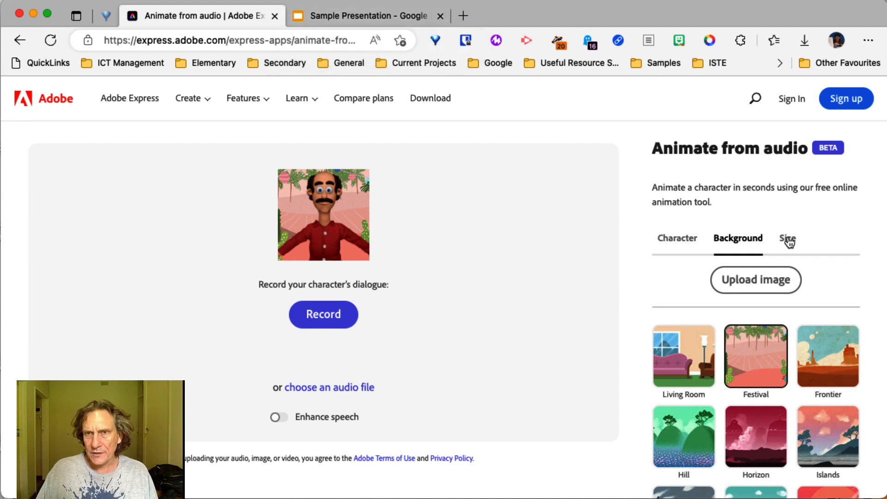
pyautogui.click(786, 238)
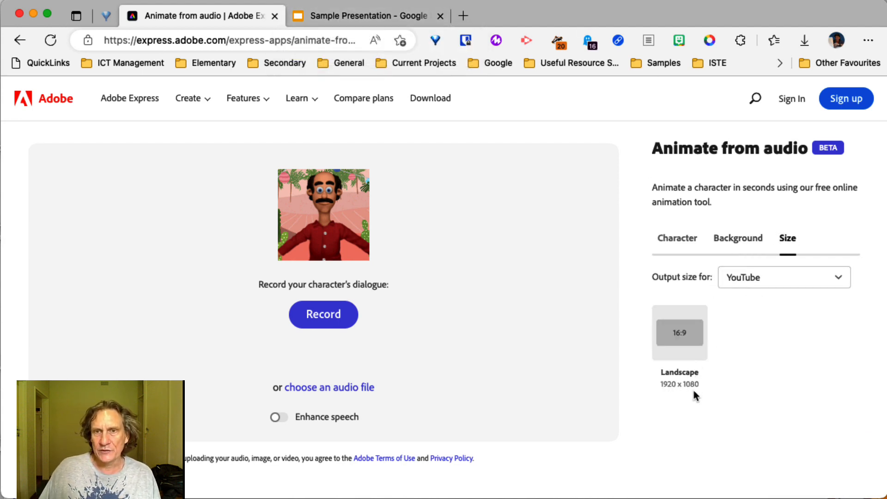
pyautogui.click(367, 16)
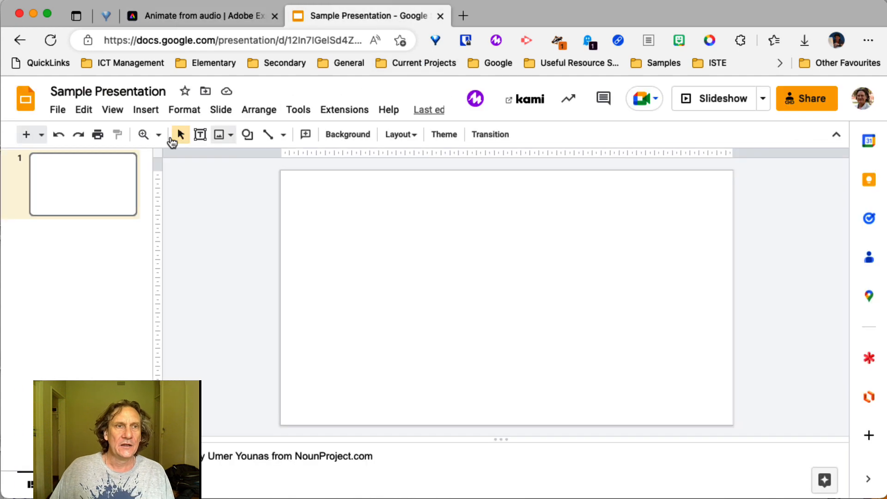
# In Page setup, apply a Custom slide size of 1920 × 1080 pixels
pyautogui.click(57, 110)
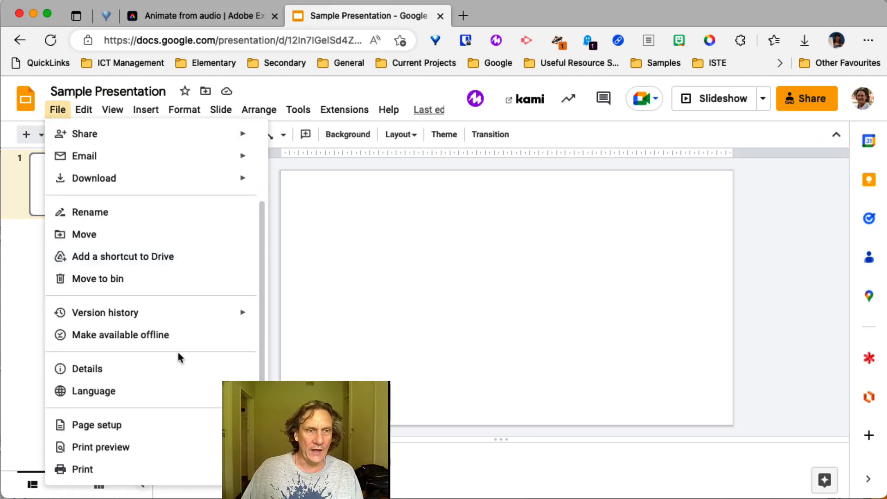
pyautogui.moveTo(96, 425)
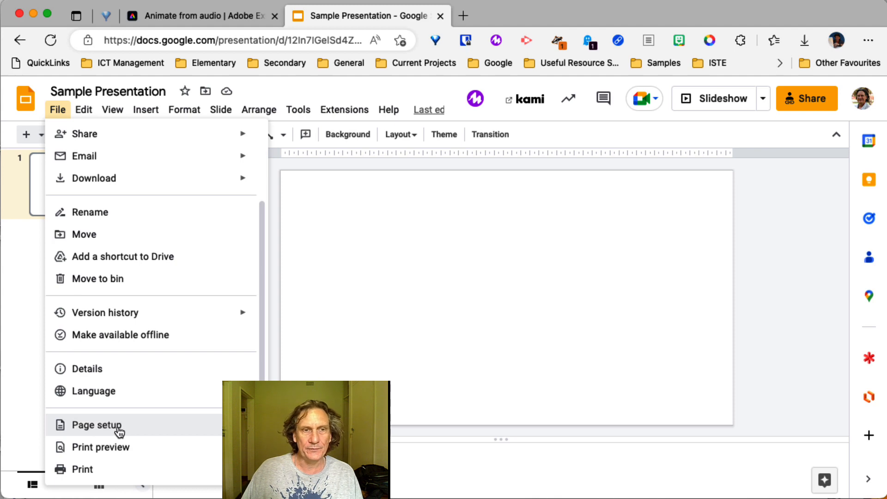
pyautogui.click(97, 424)
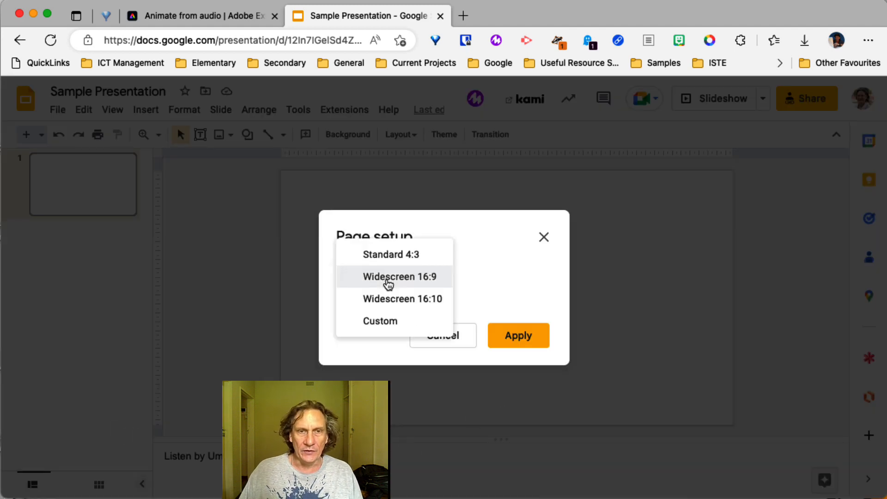
pyautogui.click(380, 320)
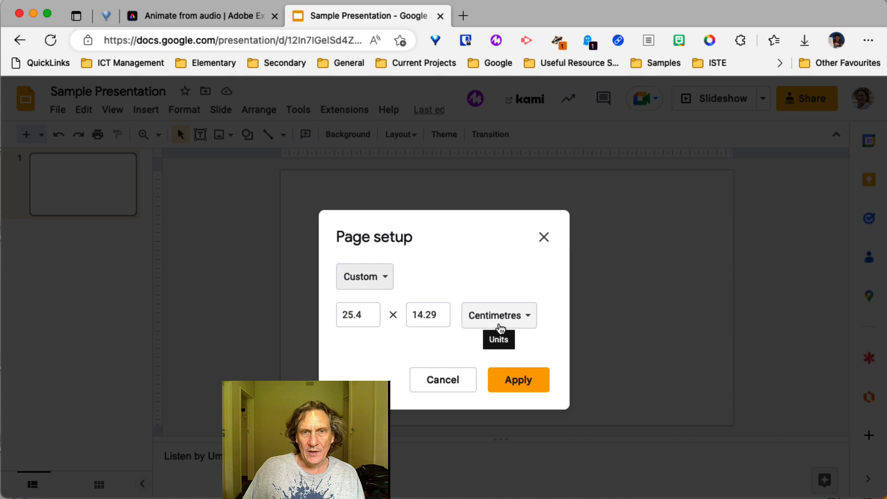
pyautogui.click(497, 315)
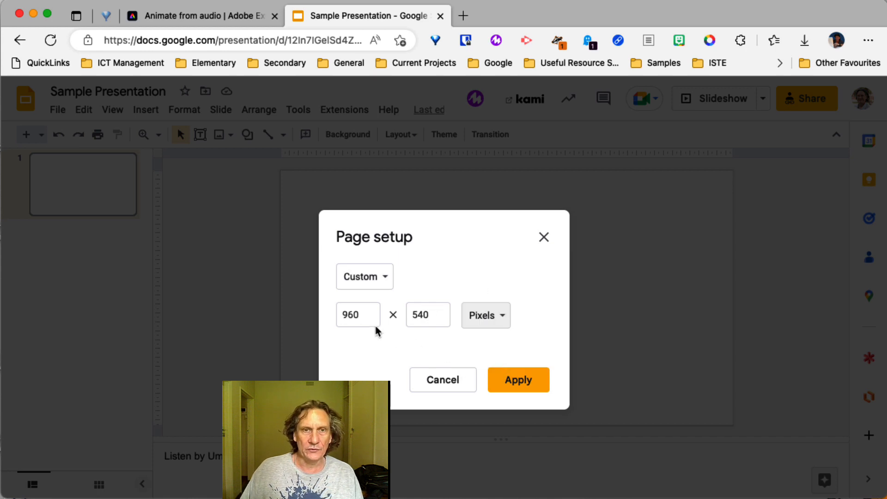
pyautogui.click(357, 315)
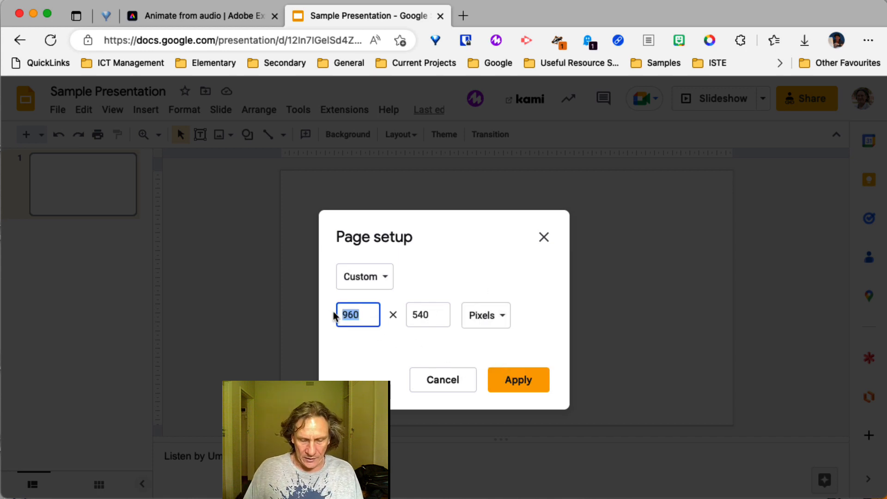
pyautogui.write('1920')
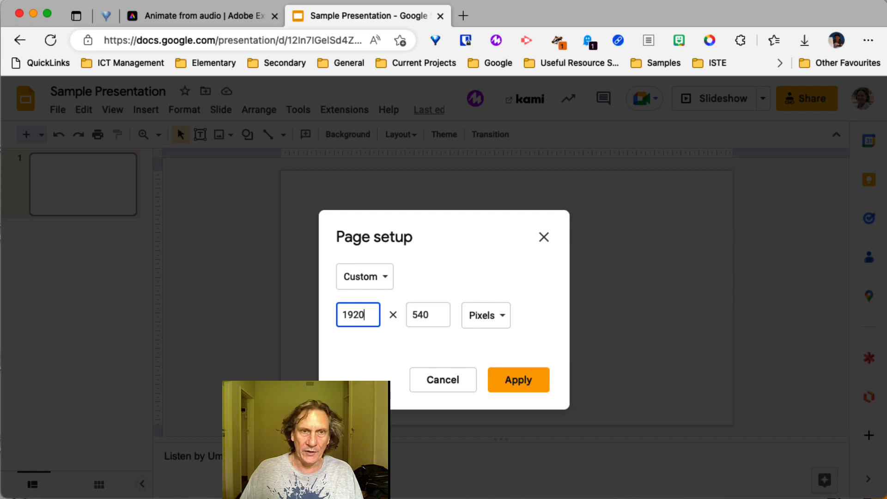
pyautogui.write('1')
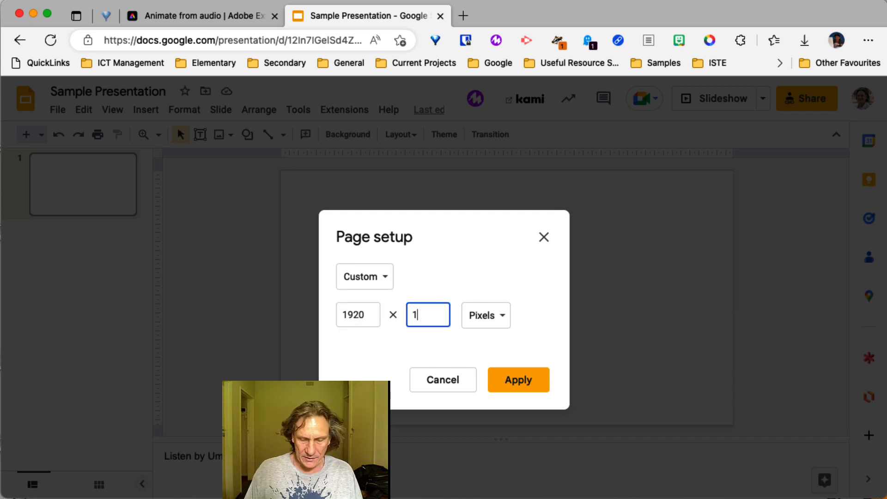
pyautogui.write('080')
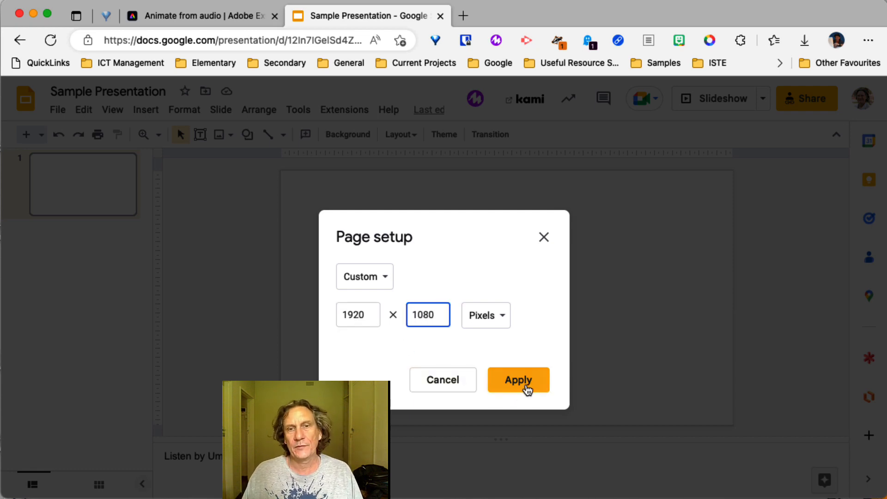
pyautogui.click(517, 380)
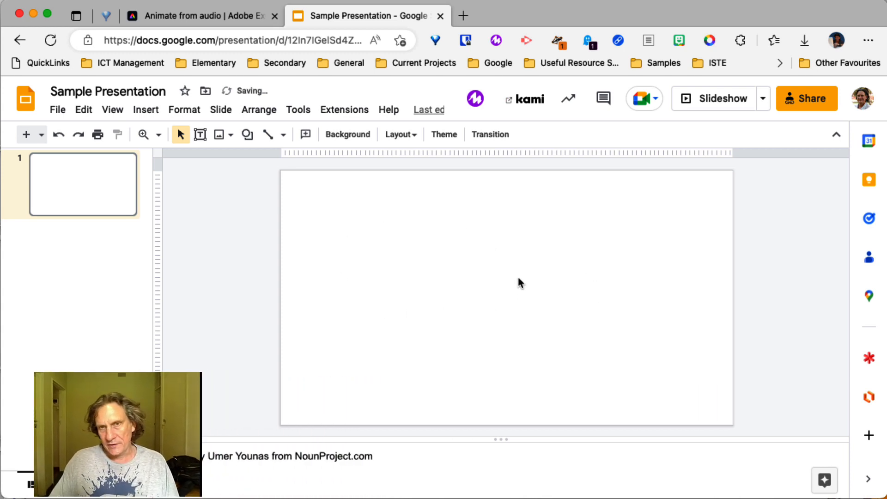
pyautogui.moveTo(357, 235)
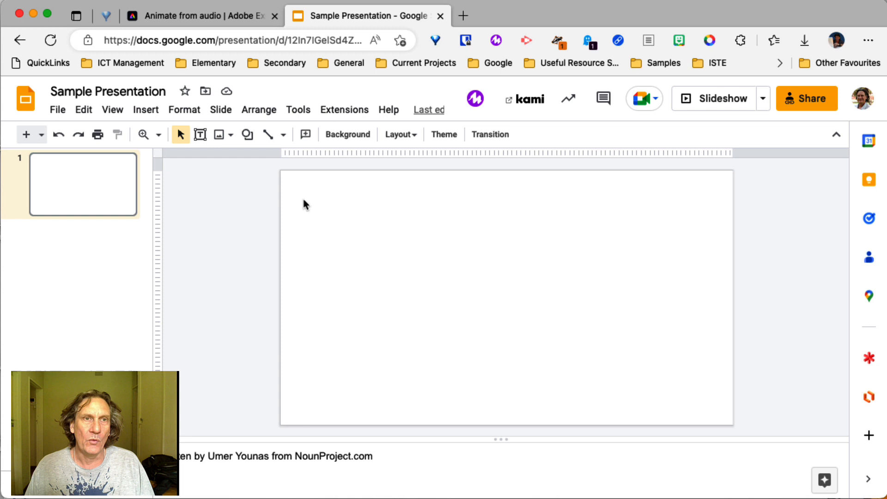
pyautogui.moveTo(469, 254)
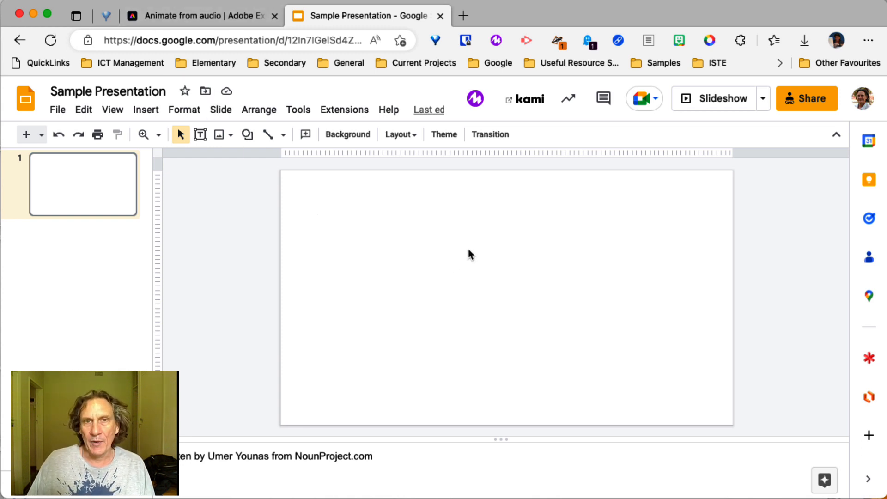
pyautogui.moveTo(199, 135)
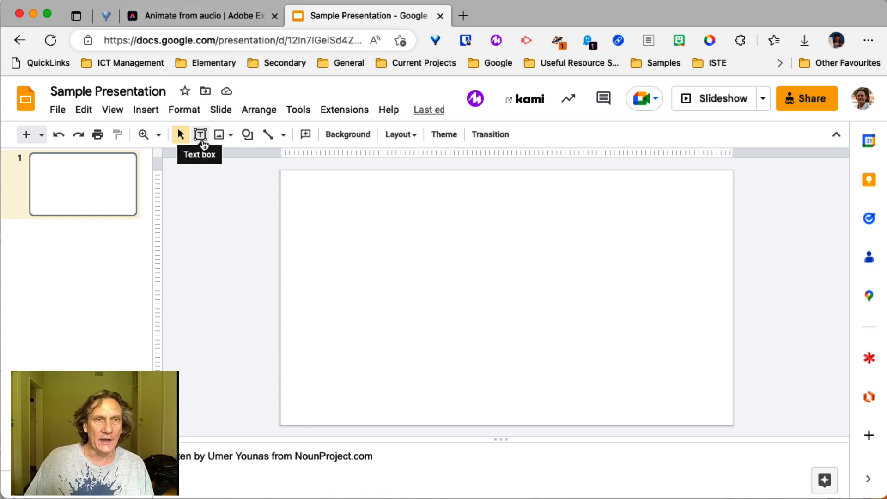
# Draw a top text box reading 'Welcome', sized 96 and centre-aligned
pyautogui.moveTo(337, 181); pyautogui.dragTo(368, 255)
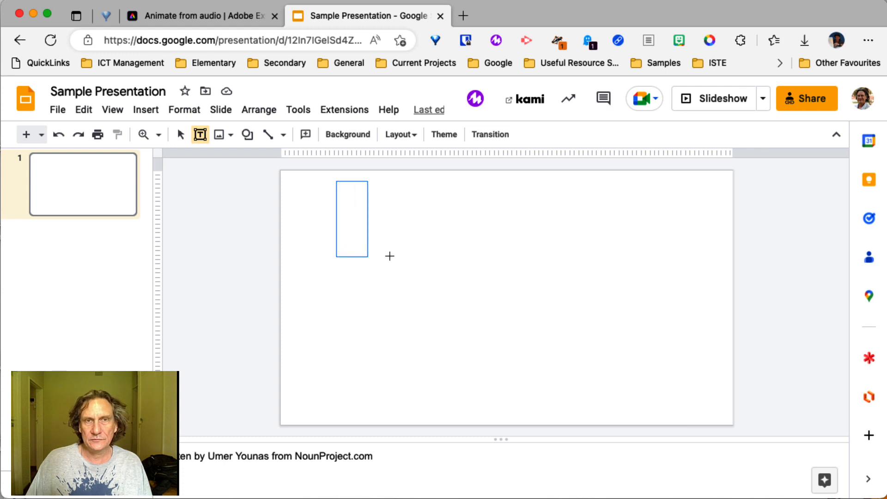
pyautogui.moveTo(337, 181); pyautogui.dragTo(368, 256)
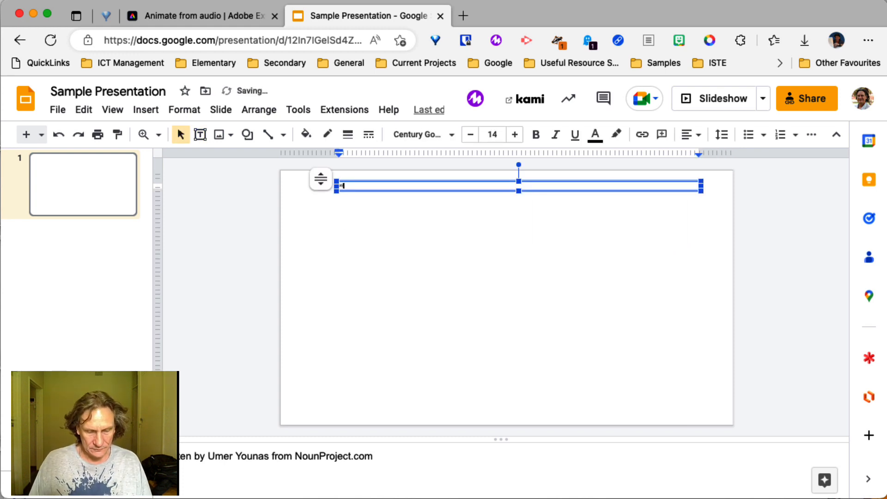
pyautogui.write('Welcome')
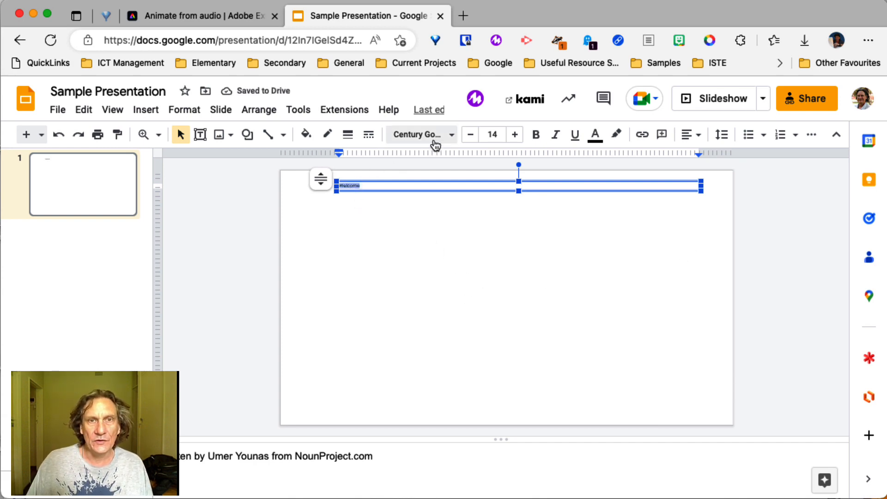
pyautogui.click(491, 135)
pyautogui.write('96')
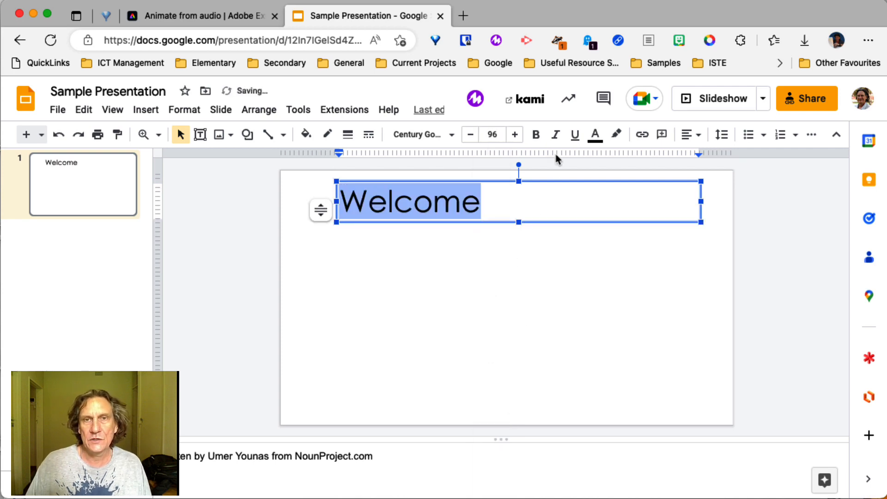
pyautogui.click(687, 135)
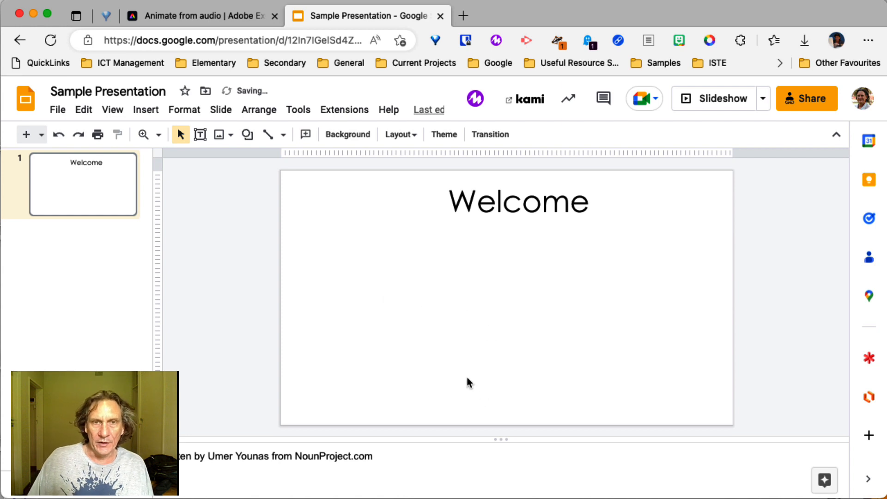
pyautogui.rightClick(467, 382)
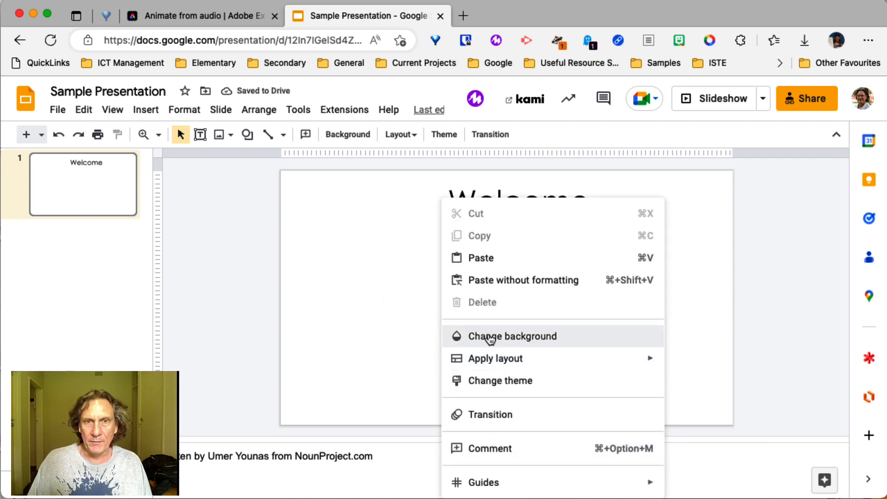
# Change the slide background to solid light blue from the Colour palette
pyautogui.click(407, 270)
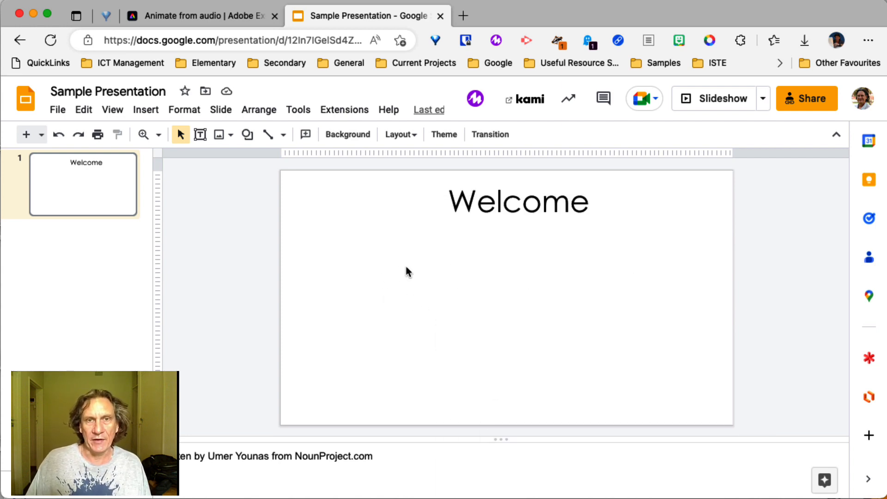
pyautogui.rightClick(407, 271)
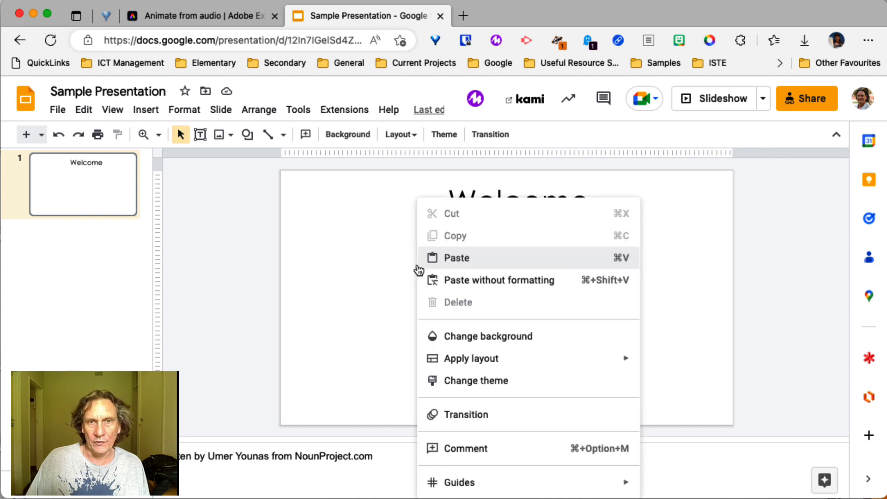
pyautogui.moveTo(545, 344)
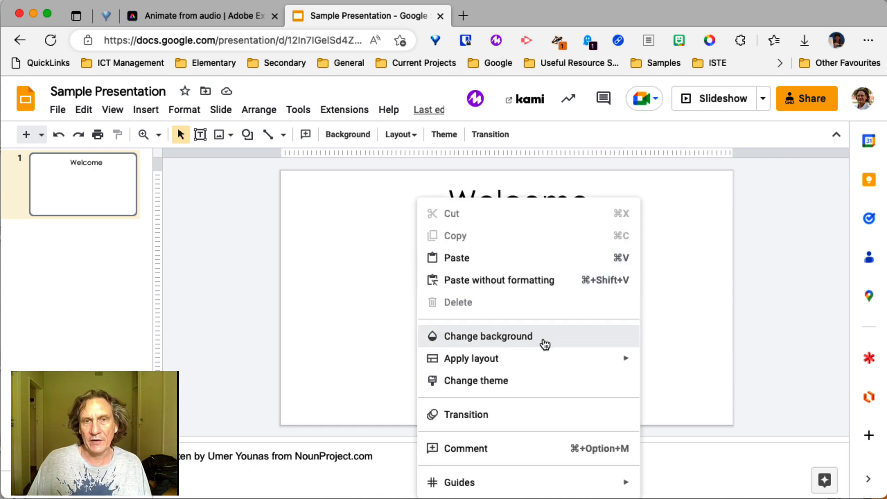
pyautogui.click(489, 336)
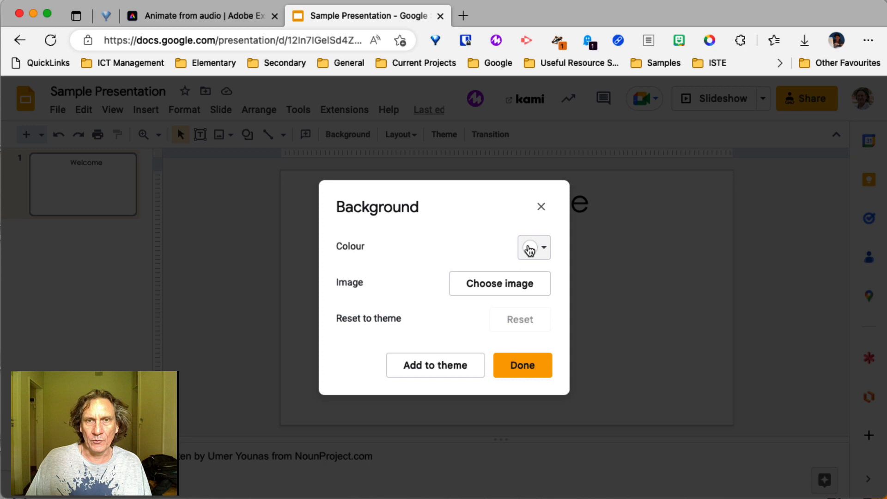
pyautogui.click(529, 248)
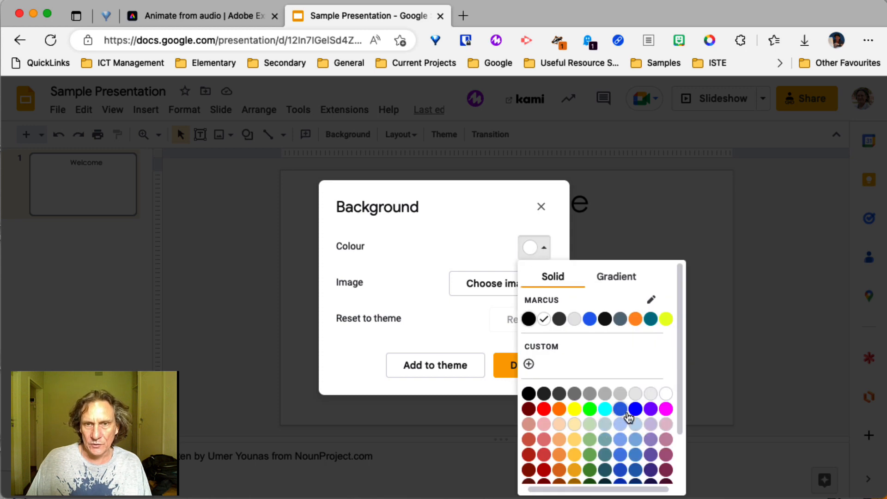
pyautogui.click(630, 408)
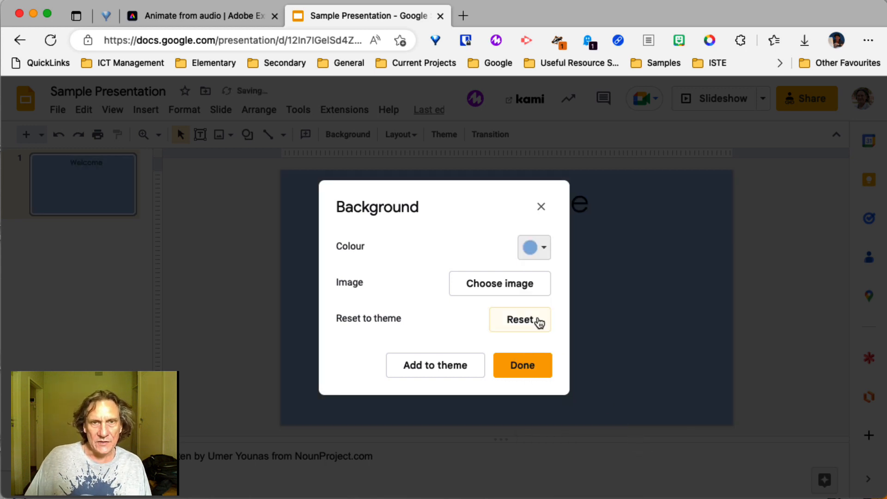
pyautogui.click(521, 365)
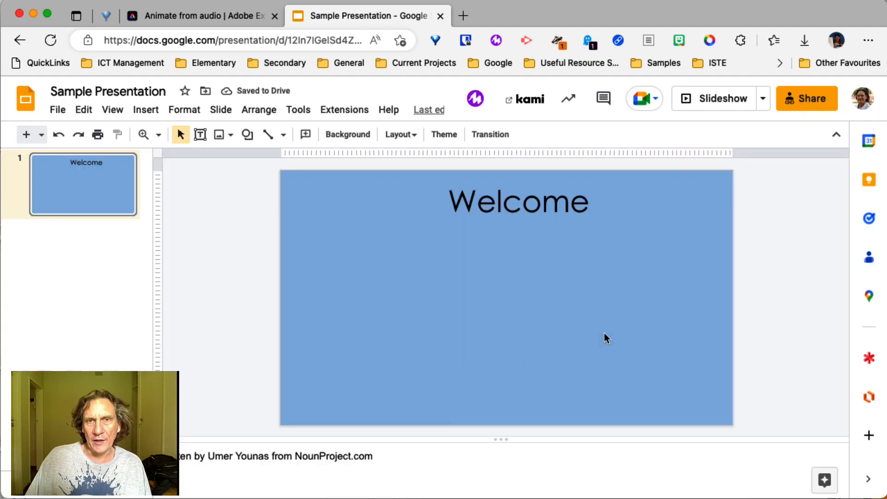
pyautogui.click(517, 202)
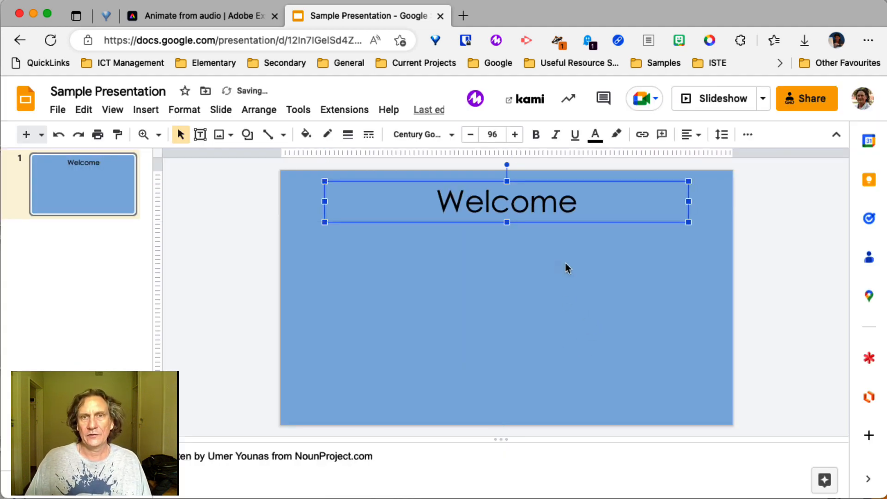
pyautogui.click(351, 312)
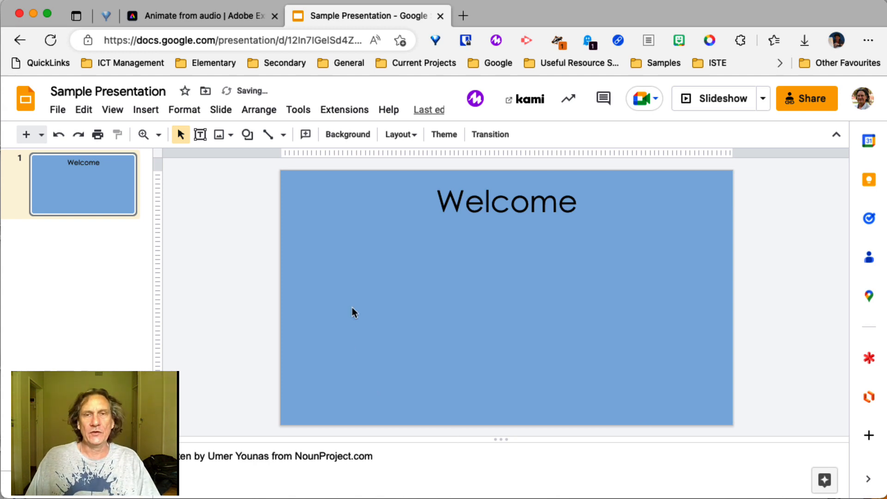
pyautogui.moveTo(90, 180)
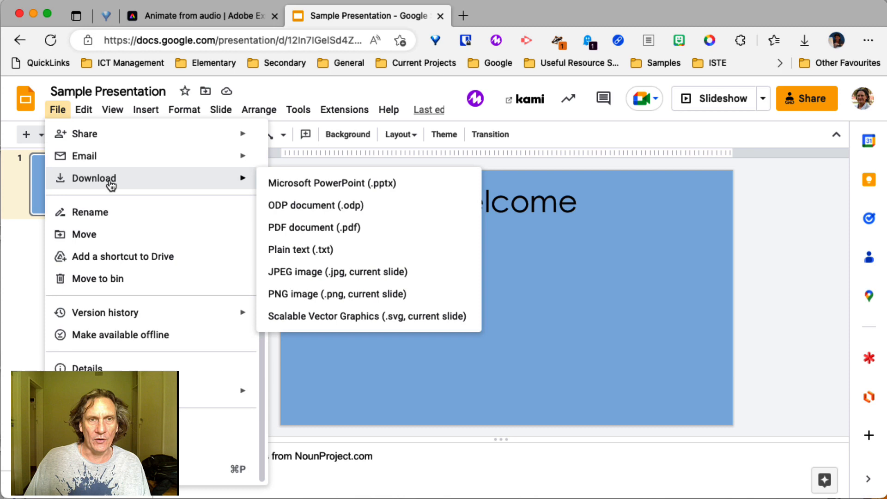
pyautogui.moveTo(345, 272)
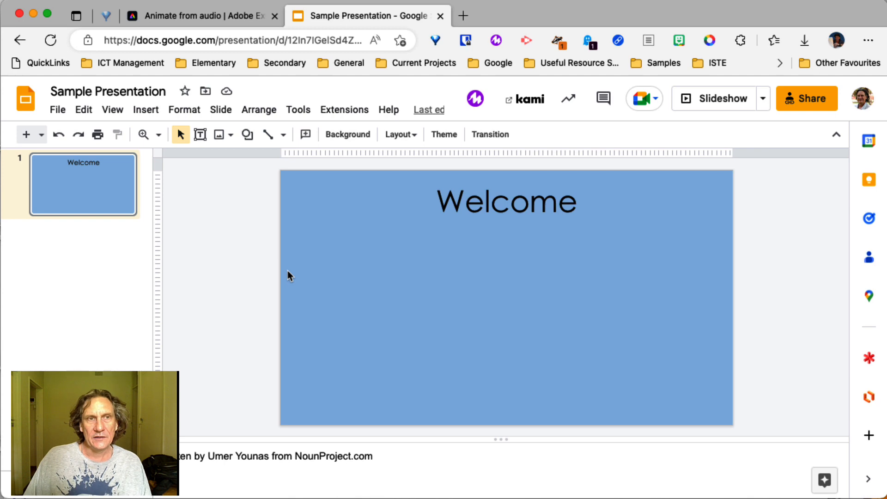
# Save the downloaded slide JPEG to the Desktop as Background.jpg
pyautogui.click(803, 40)
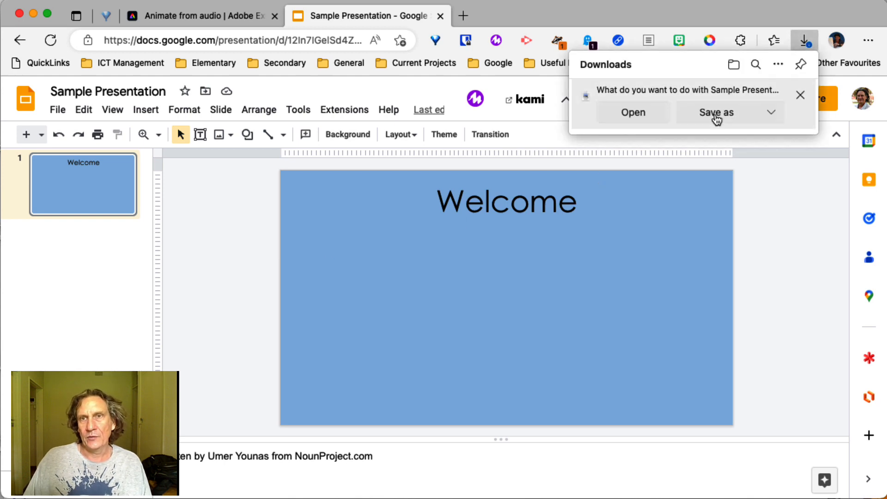
pyautogui.click(716, 111)
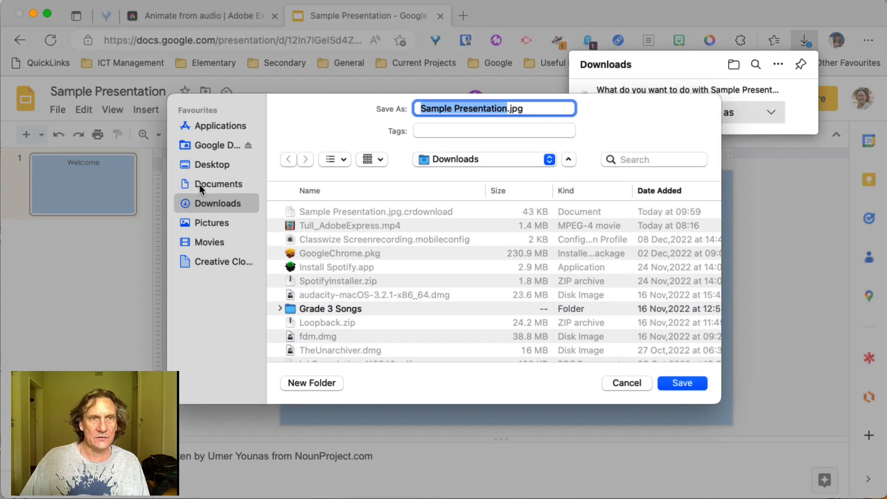
pyautogui.click(213, 164)
pyautogui.write('Backgroun')
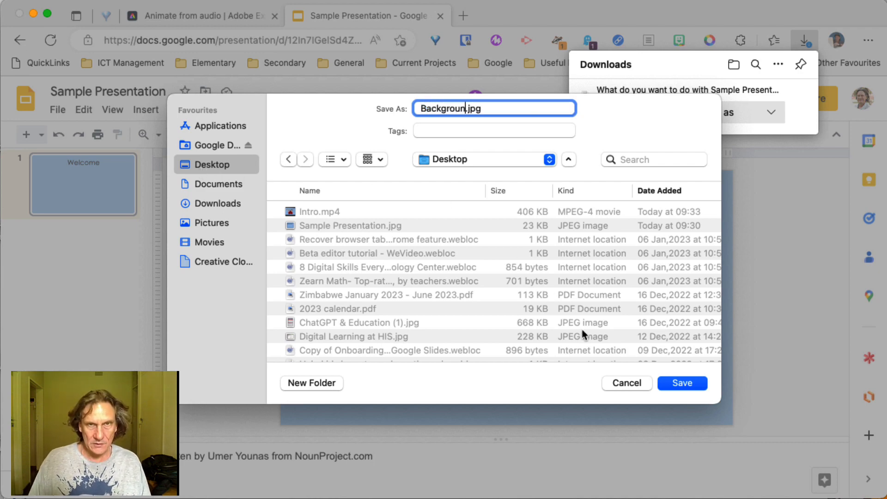
pyautogui.click(681, 383)
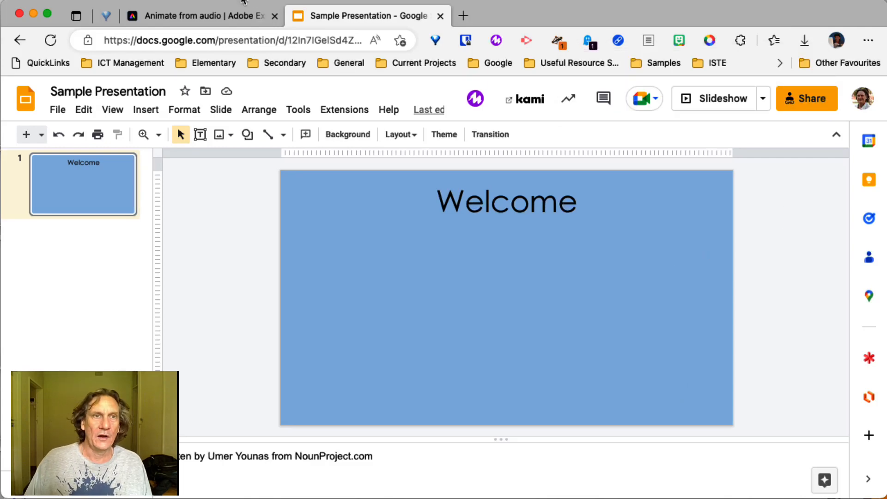
pyautogui.click(199, 15)
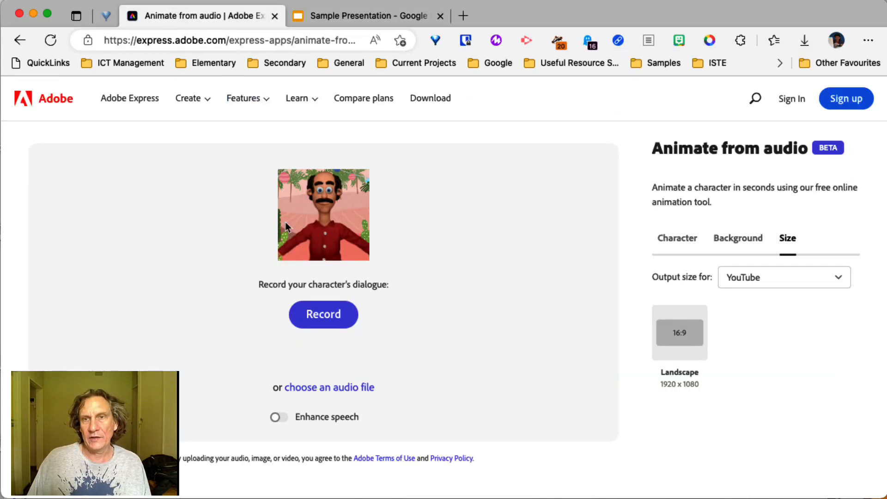
# Upload Background.jpg as Bill's background and confirm the YouTube 1920×1080 size
pyautogui.click(737, 238)
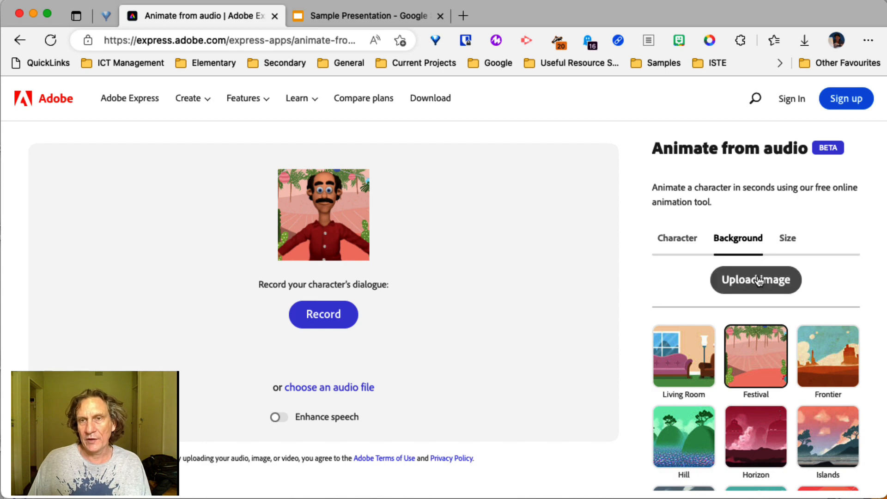
pyautogui.click(755, 279)
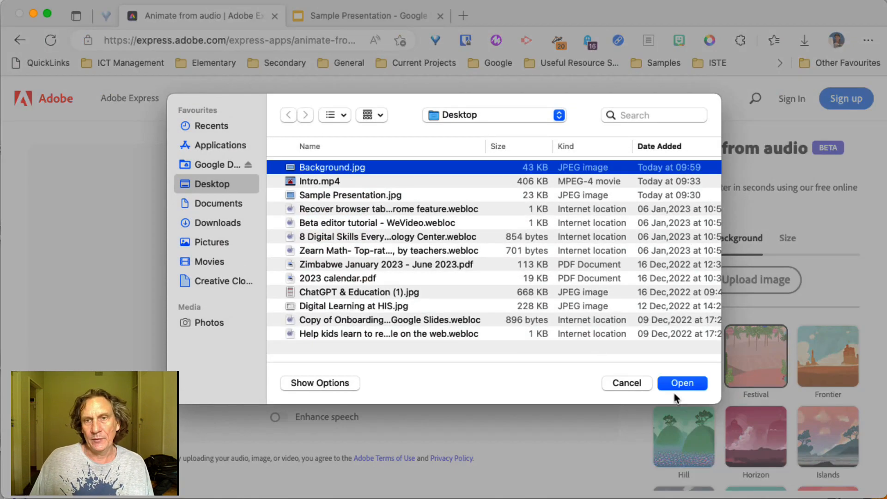
pyautogui.click(681, 383)
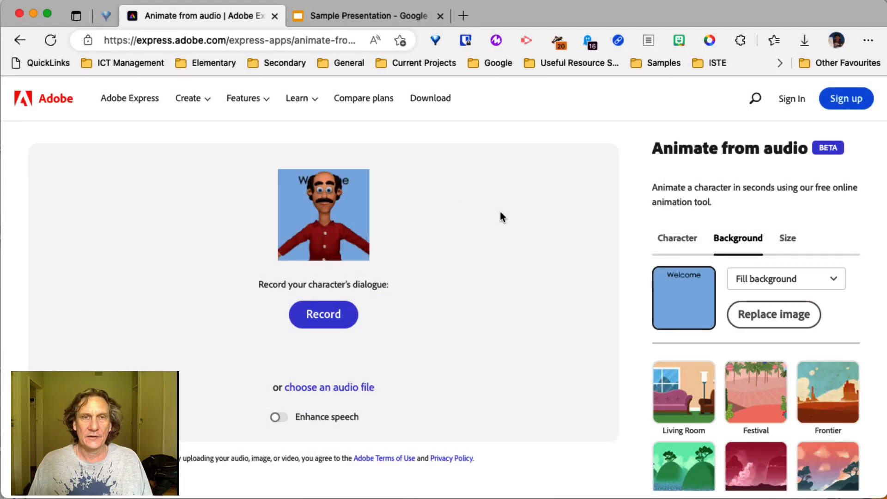
pyautogui.moveTo(376, 214)
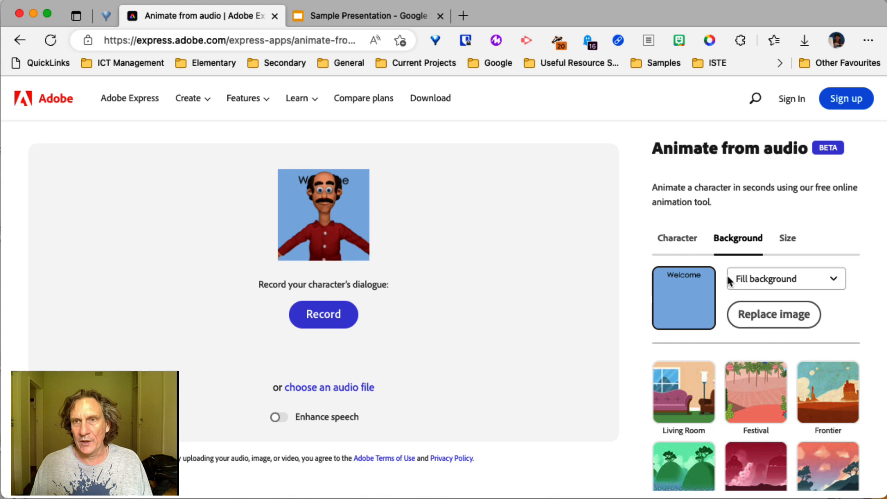
pyautogui.click(787, 237)
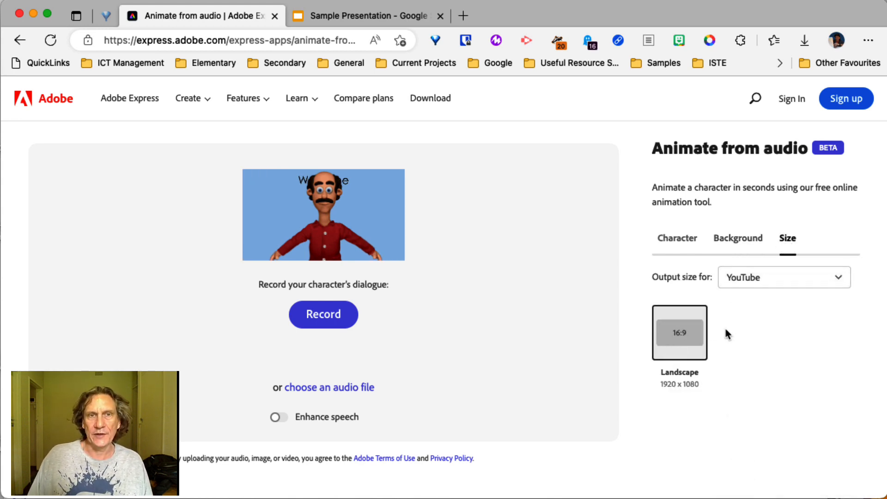
pyautogui.moveTo(314, 217)
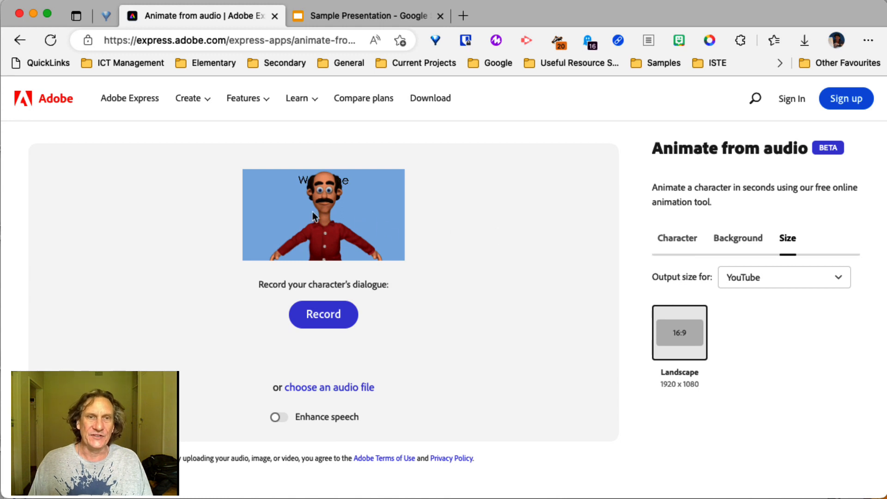
pyautogui.moveTo(318, 239)
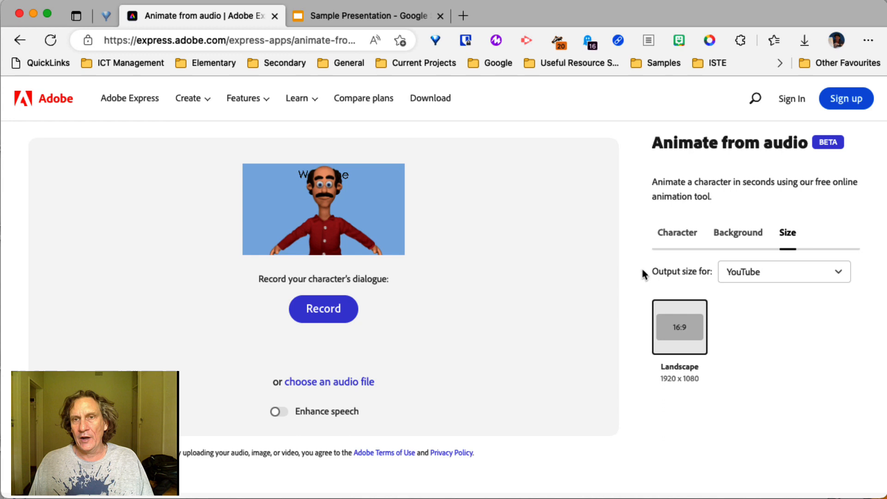
# Return to the Character tab showing the Humans characters
pyautogui.click(677, 232)
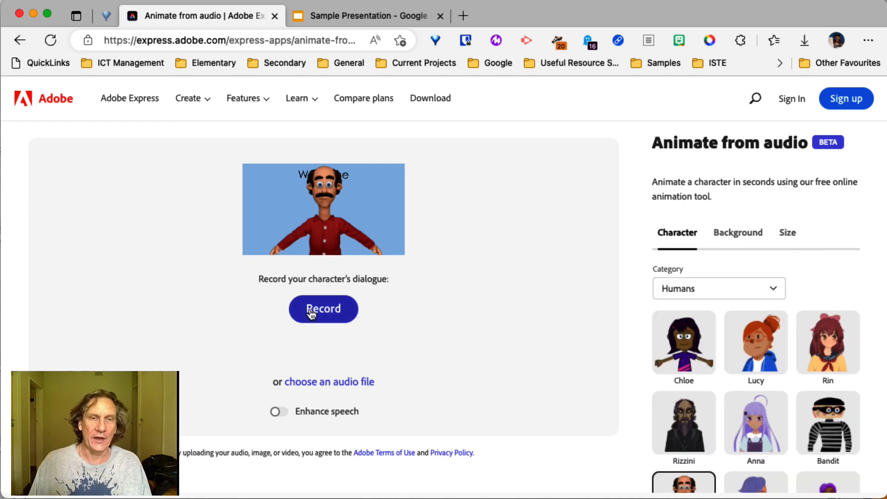
pyautogui.moveTo(313, 396)
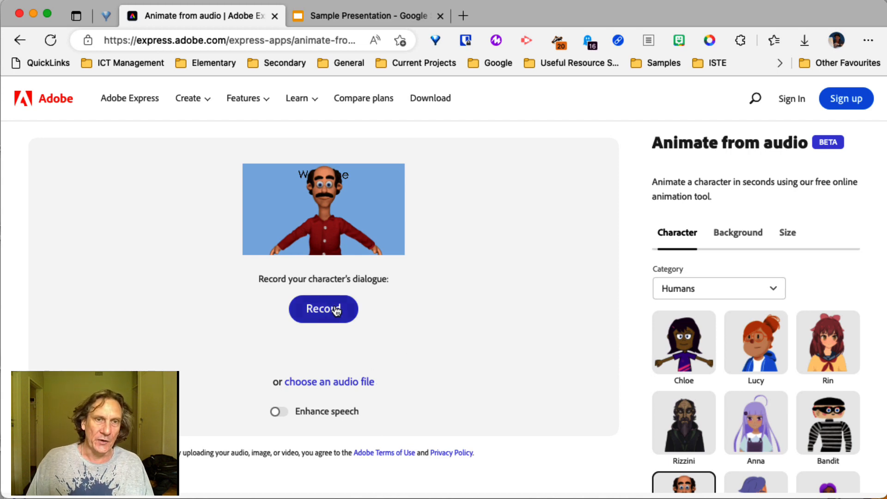
pyautogui.moveTo(318, 315)
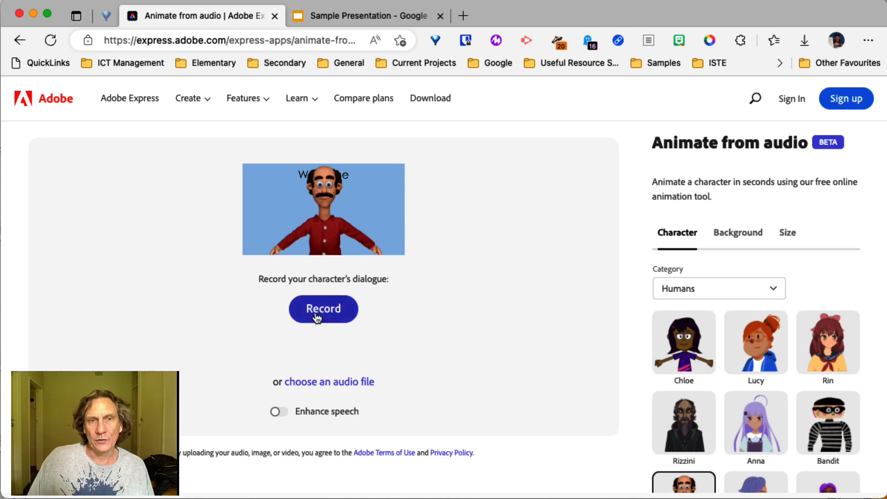
# Record about 16.5 seconds of dialogue and generate Bill's animation preview
pyautogui.click(323, 309)
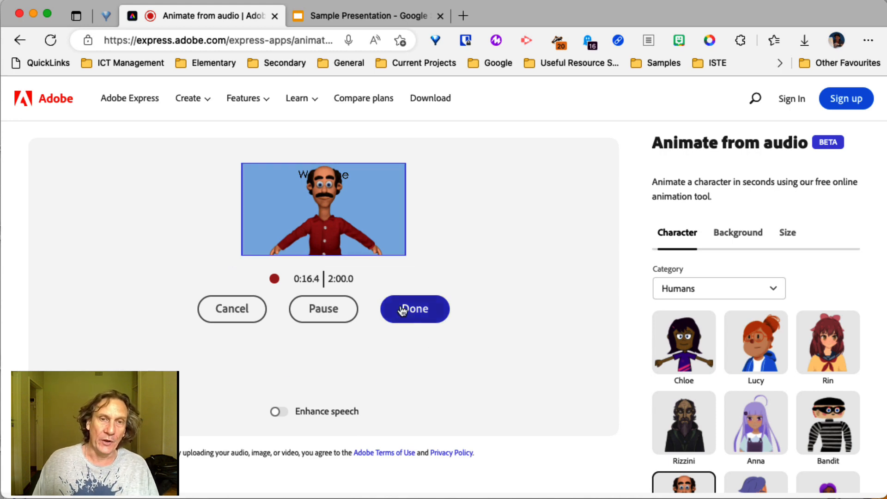
pyautogui.click(415, 309)
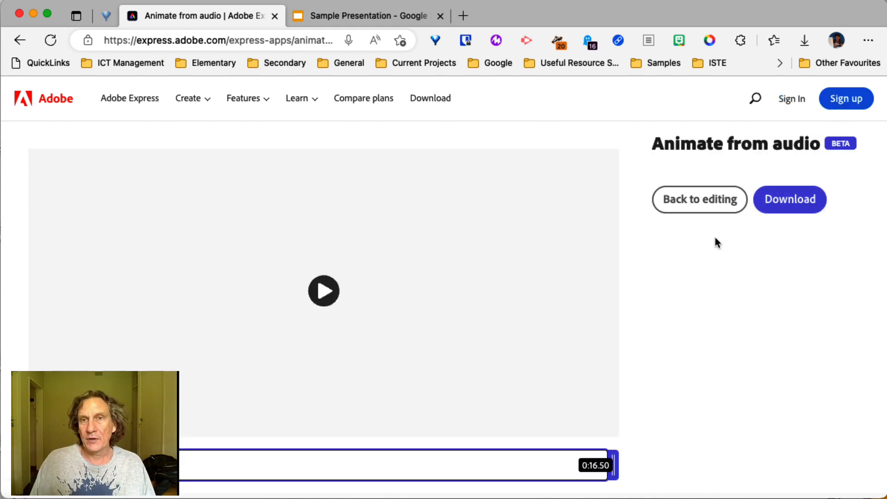
pyautogui.click(323, 290)
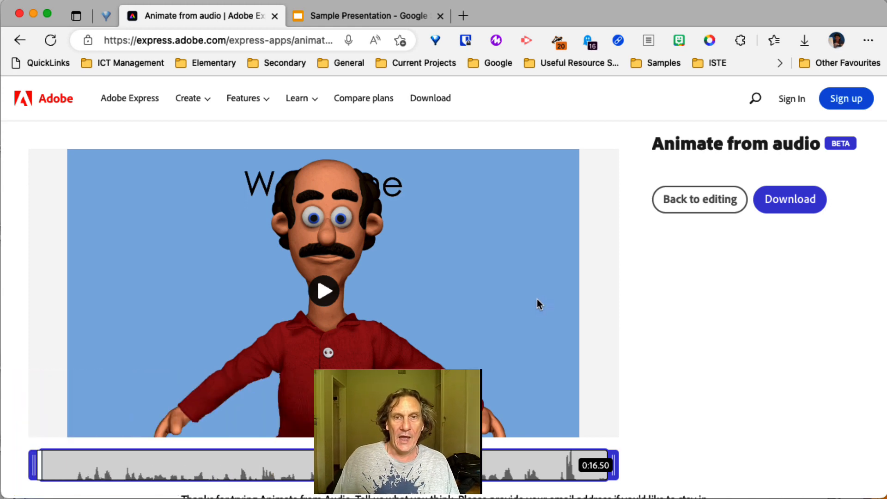
# Trim Bill's voice clip to about 14.9 seconds, play the animation, then resume editing
pyautogui.scroll(-3)
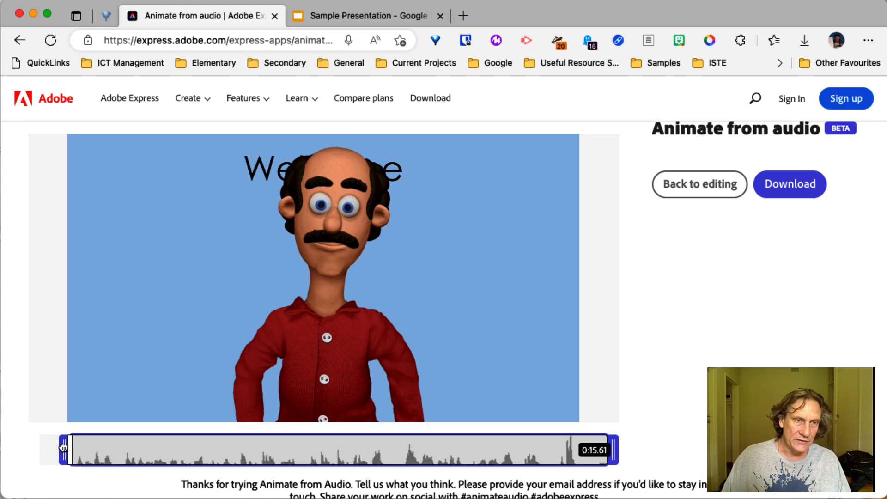
pyautogui.moveTo(614, 453)
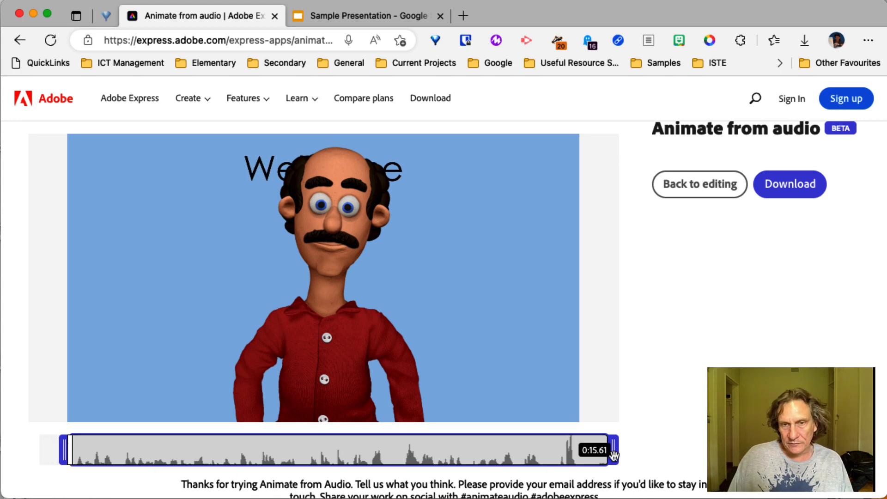
pyautogui.moveTo(613, 450); pyautogui.dragTo(590, 449)
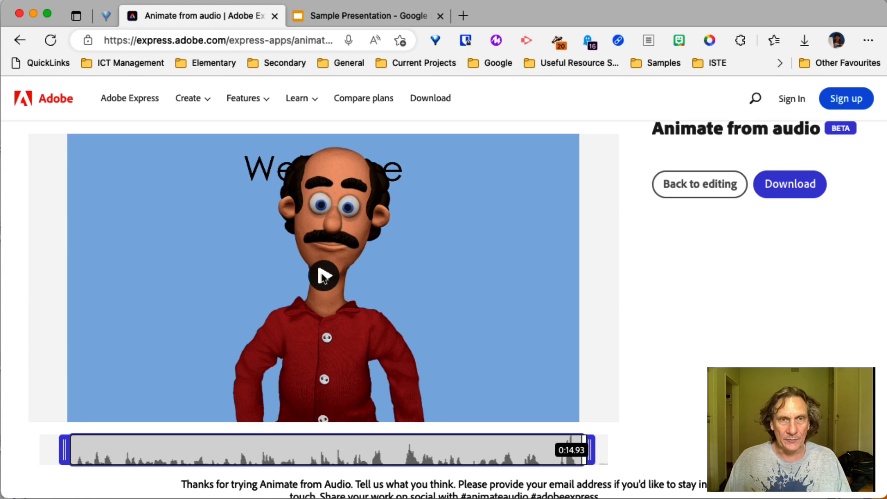
pyautogui.click(323, 277)
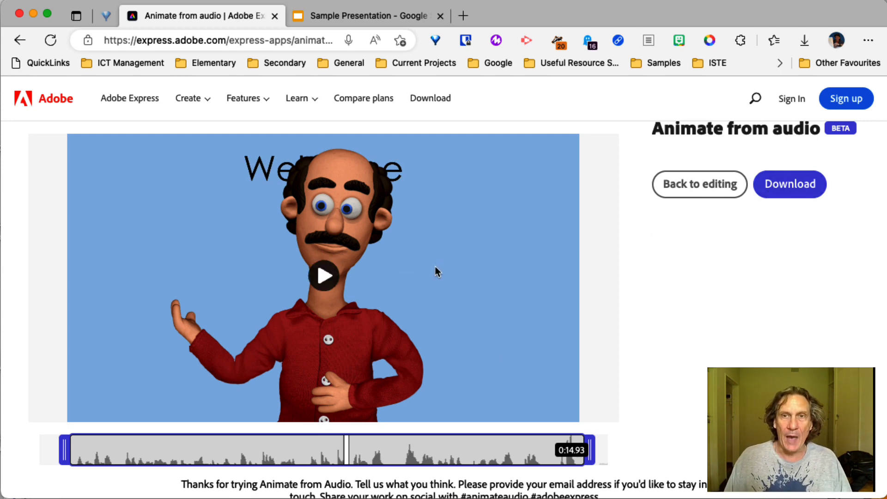
pyautogui.click(699, 184)
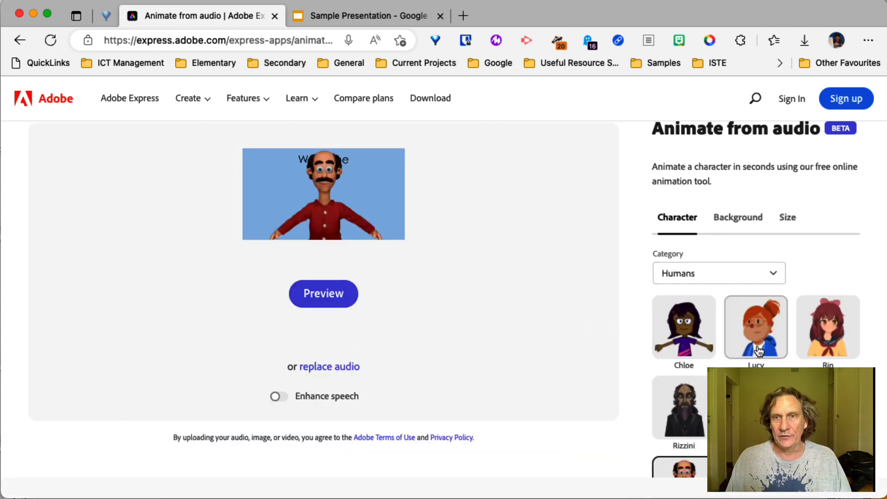
pyautogui.moveTo(434, 365)
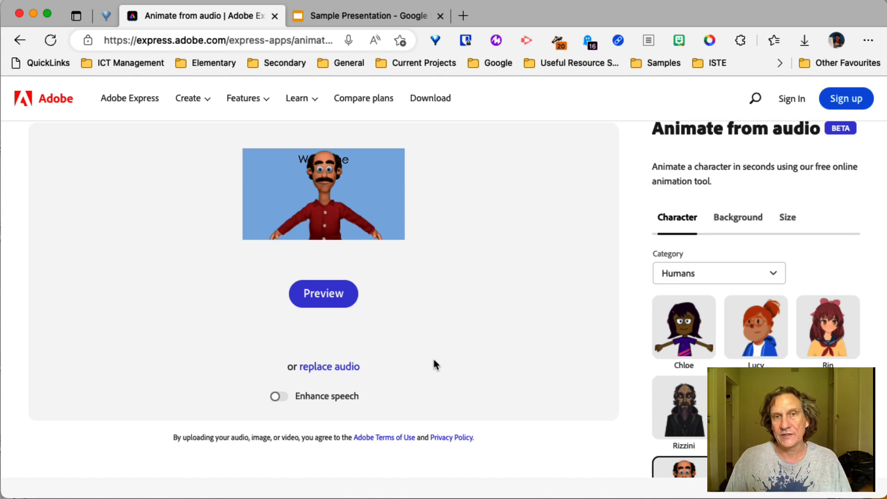
pyautogui.moveTo(406, 290)
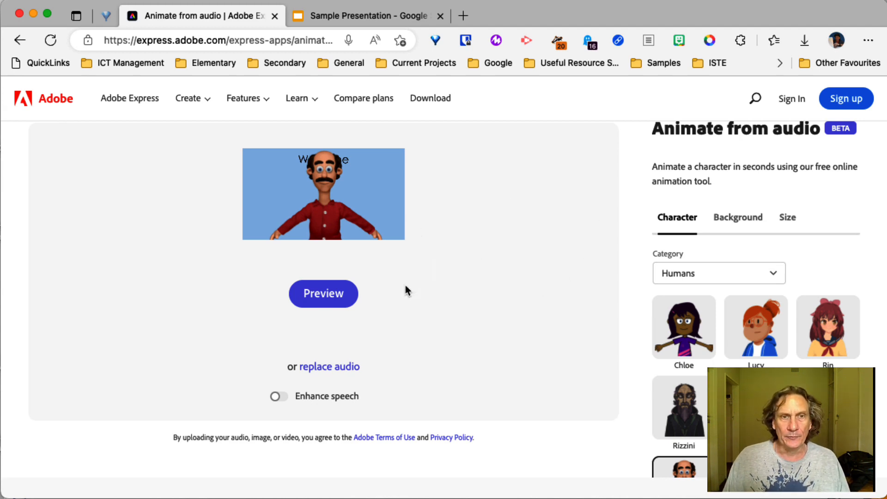
# Preview Bill's animation with the trimmed 14.8-second voice clip
pyautogui.click(323, 293)
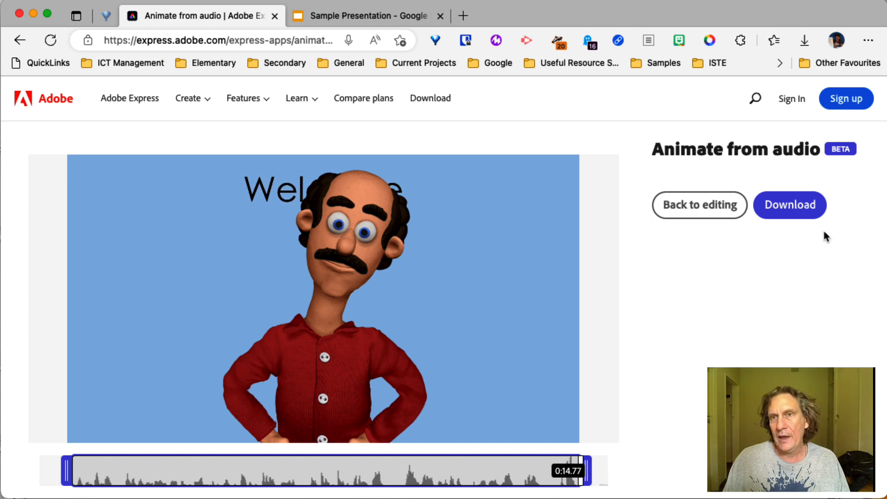
# Log in to Adobe Express with a school Enterprise ID to enable downloading
pyautogui.click(789, 204)
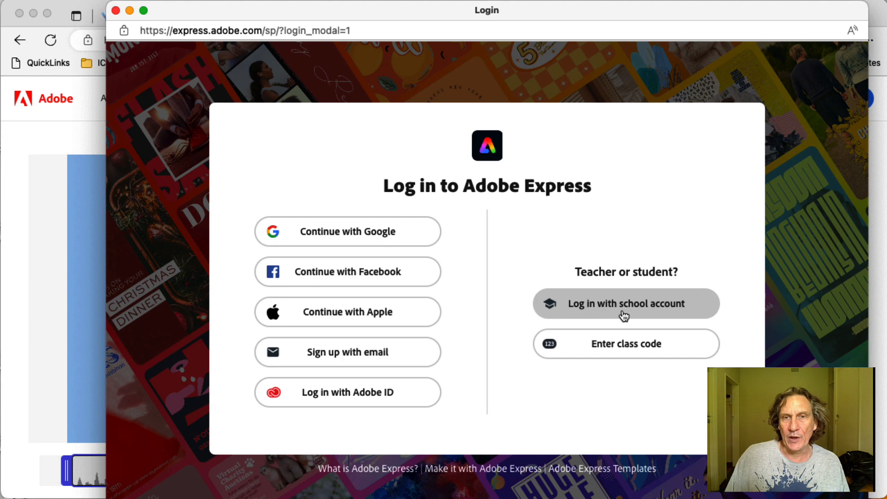
pyautogui.moveTo(625, 313)
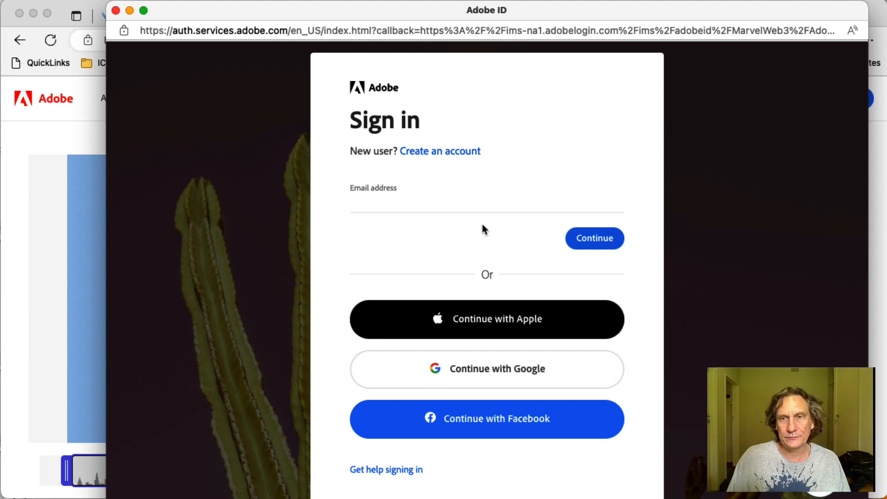
pyautogui.click(486, 369)
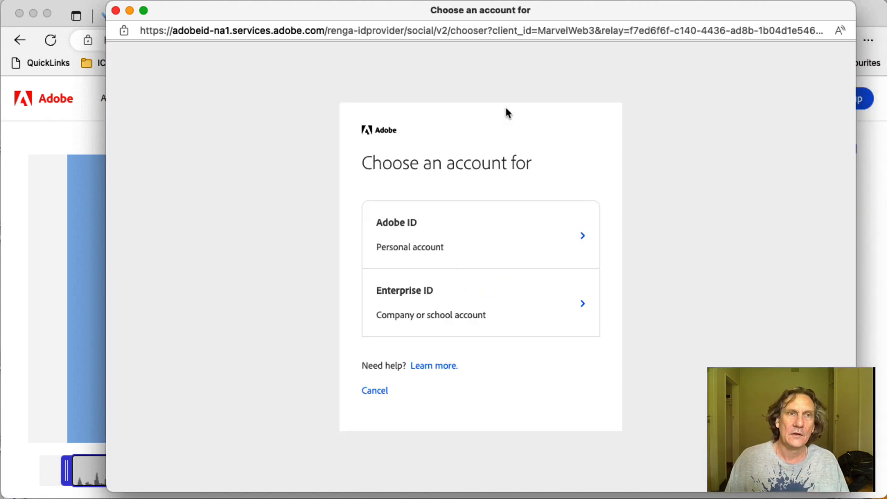
pyautogui.moveTo(491, 214)
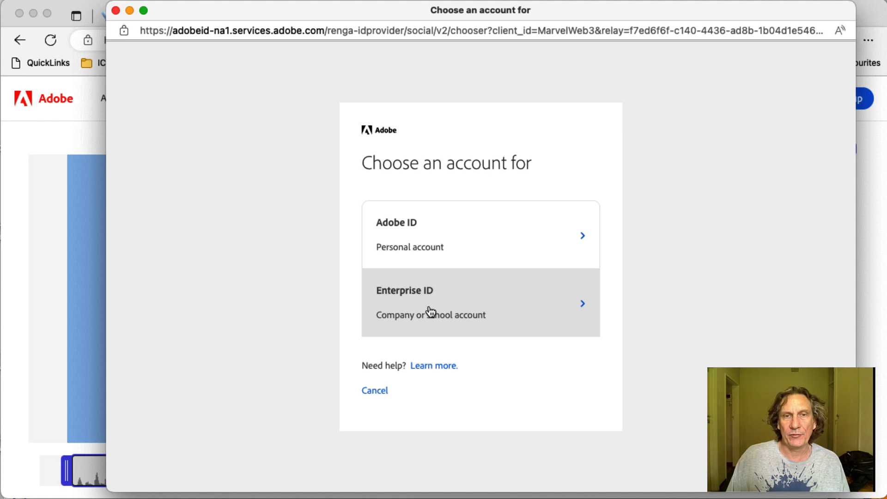
pyautogui.click(479, 303)
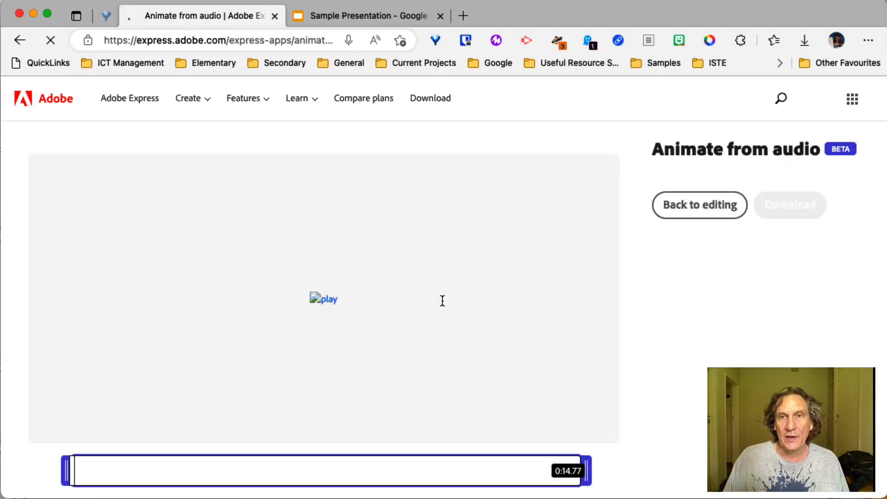
# Download the animation as Introduction.mp4 into My Drive's Samples folder on Google Drive
pyautogui.click(789, 204)
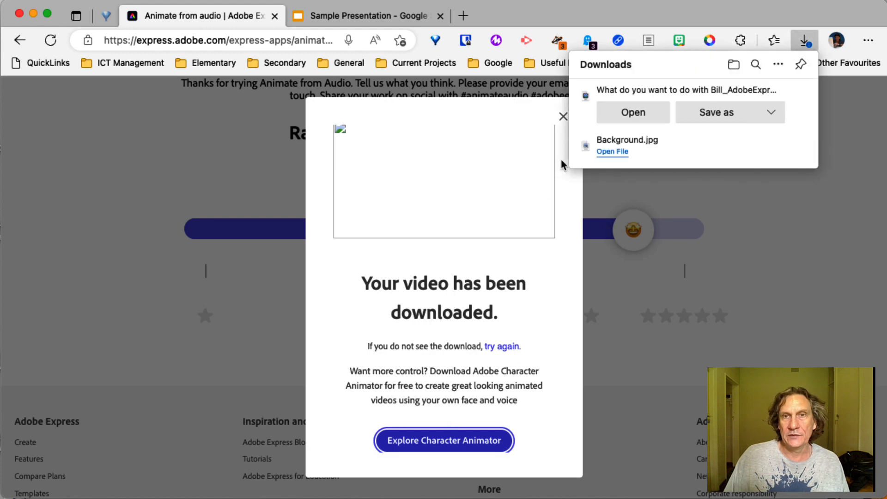
pyautogui.moveTo(710, 119)
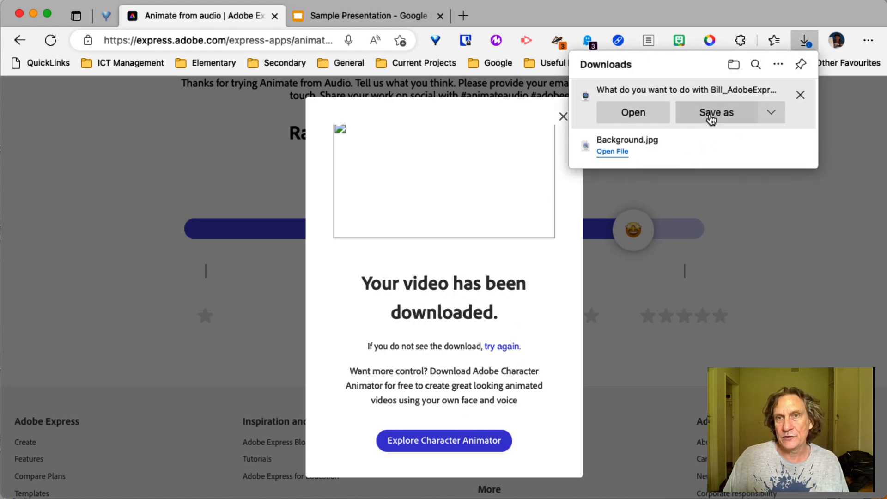
pyautogui.click(716, 112)
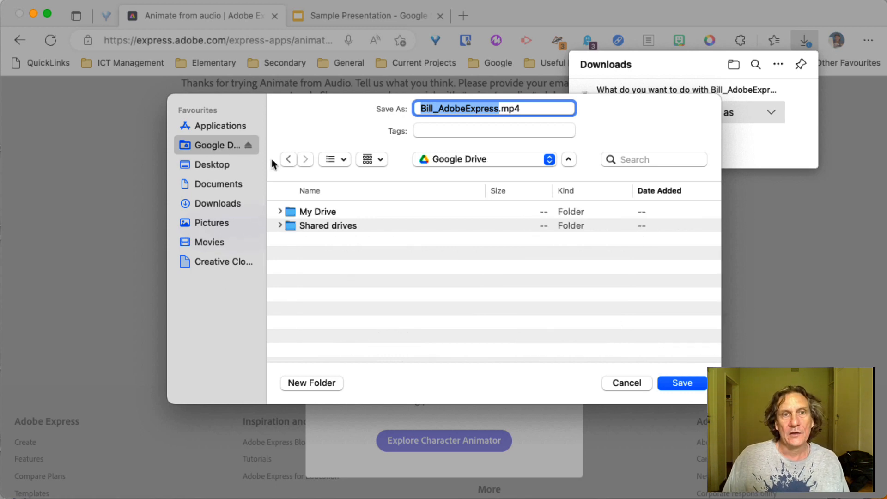
pyautogui.doubleClick(317, 211)
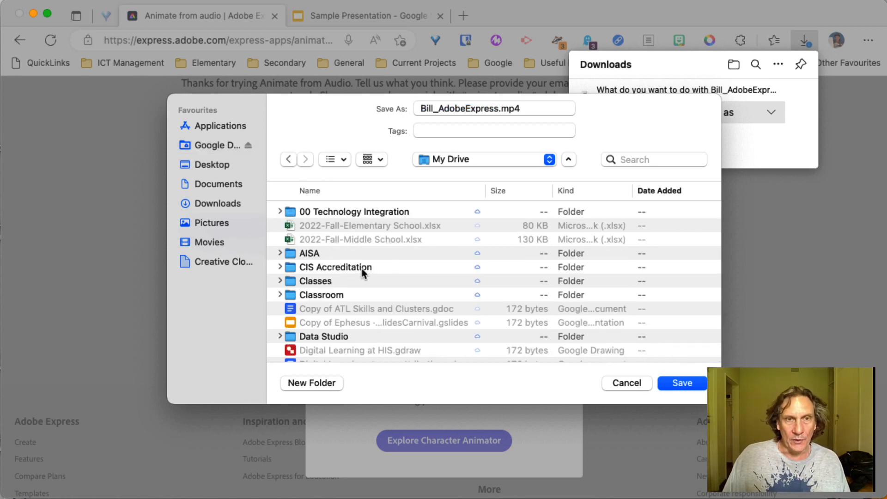
pyautogui.scroll(-3)
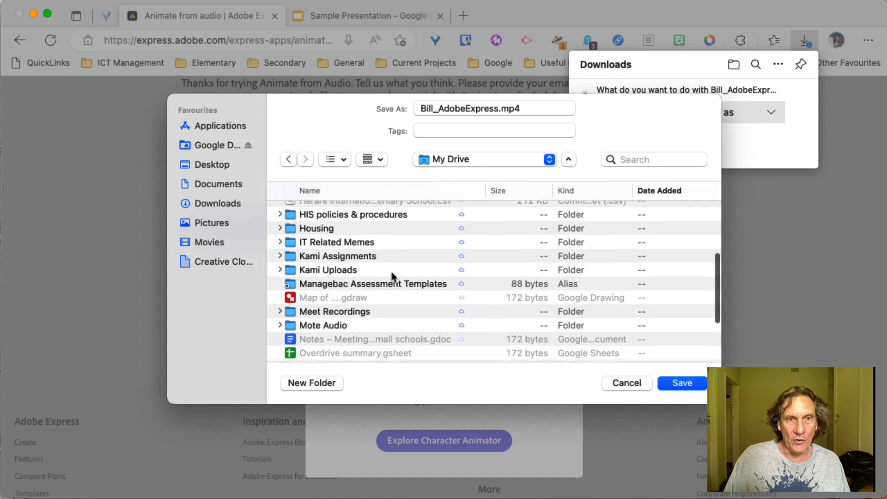
pyautogui.scroll(-3)
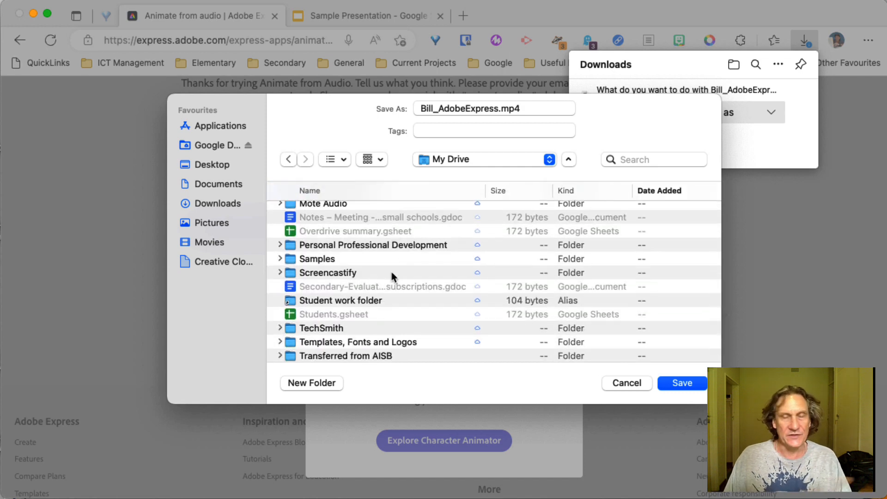
pyautogui.moveTo(318, 264)
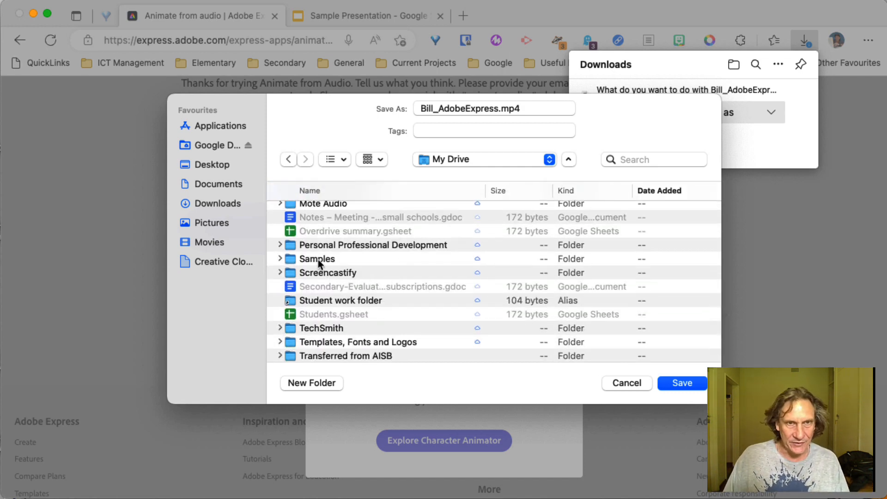
pyautogui.doubleClick(316, 258)
pyautogui.write('Introduction')
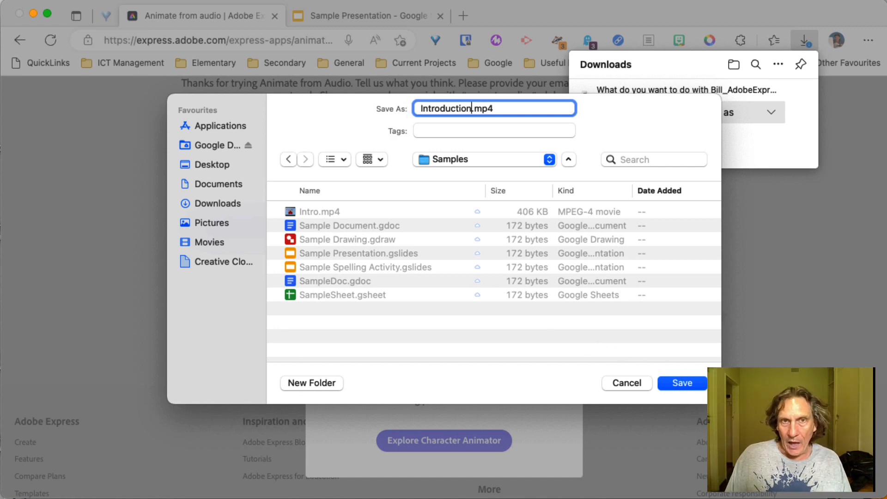
pyautogui.click(682, 383)
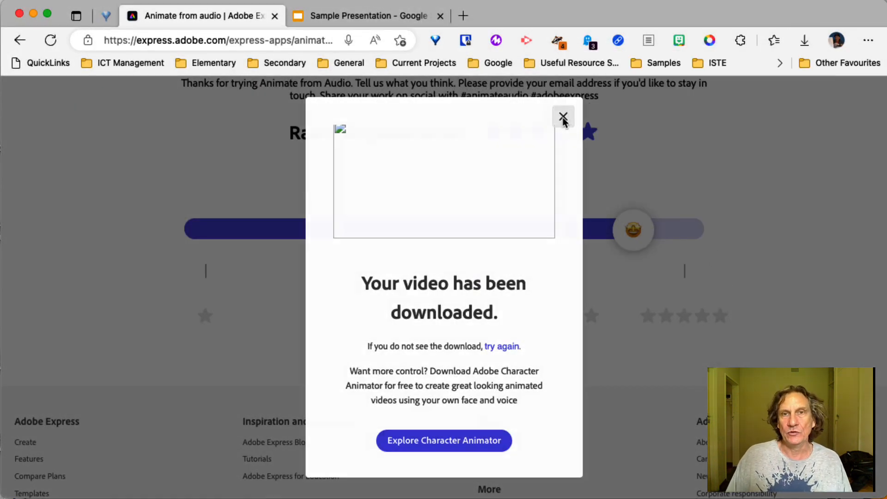
pyautogui.click(562, 117)
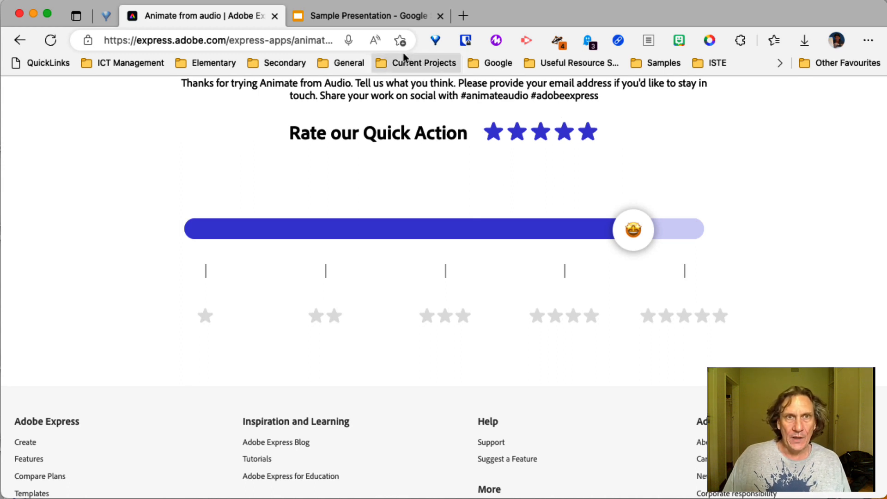
pyautogui.moveTo(374, 40)
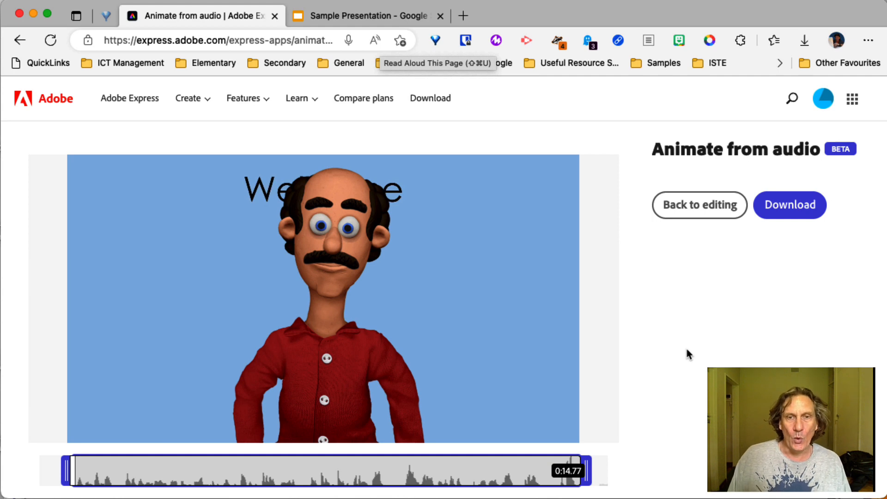
pyautogui.moveTo(766, 289)
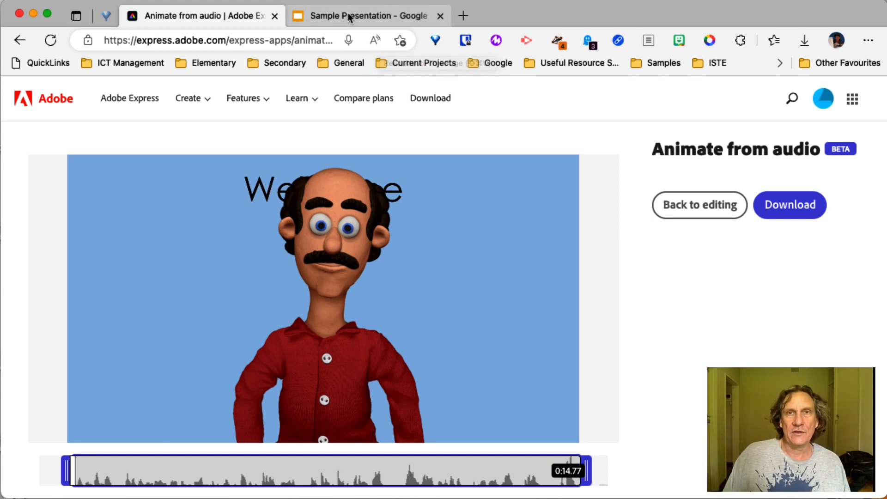
# Switch to the Sample Presentation and select the Welcome title to remove it
pyautogui.click(368, 15)
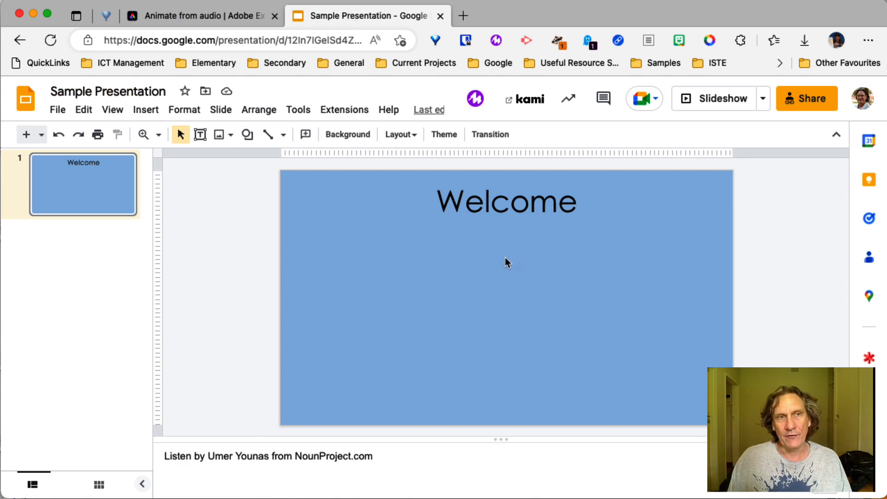
pyautogui.moveTo(566, 232)
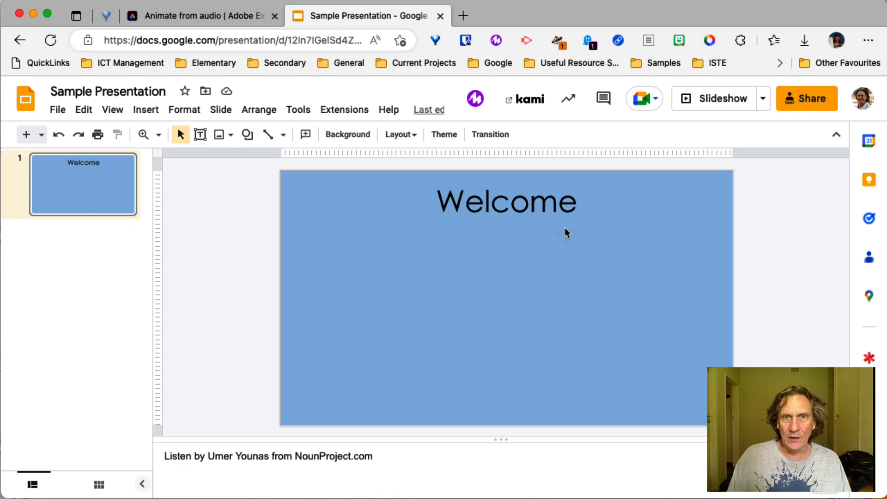
pyautogui.click(505, 202)
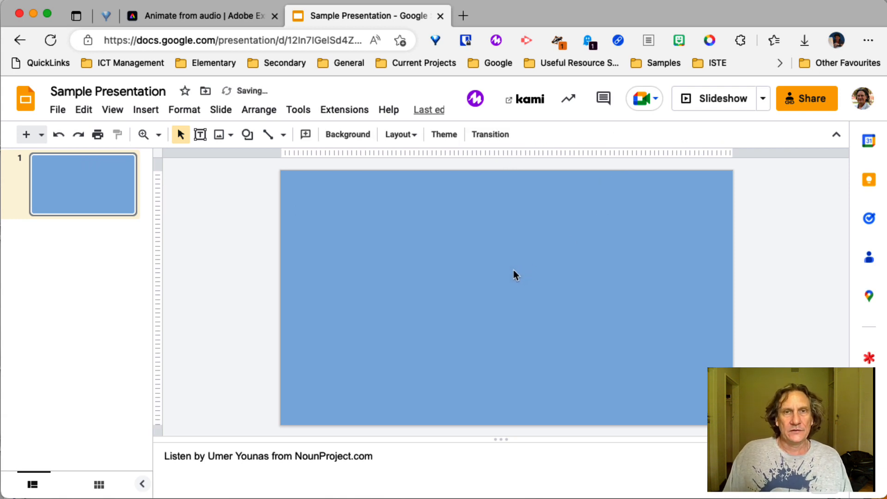
pyautogui.moveTo(544, 263)
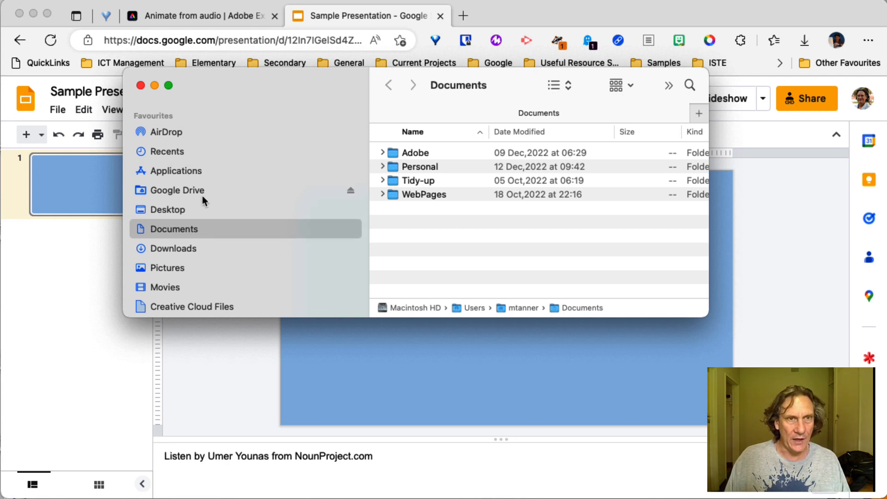
# Locate and select Introduction.mp4 in Google Drive's My Drive > Samples folder
pyautogui.click(177, 189)
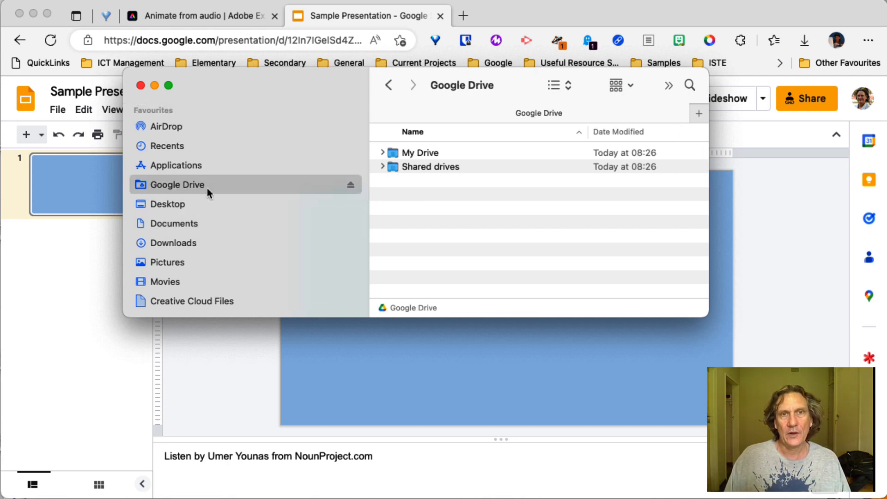
pyautogui.doubleClick(417, 152)
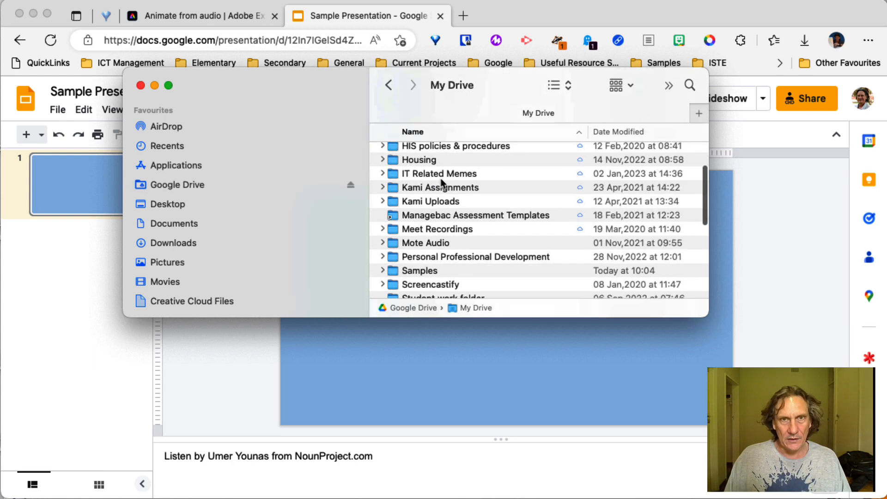
pyautogui.doubleClick(419, 270)
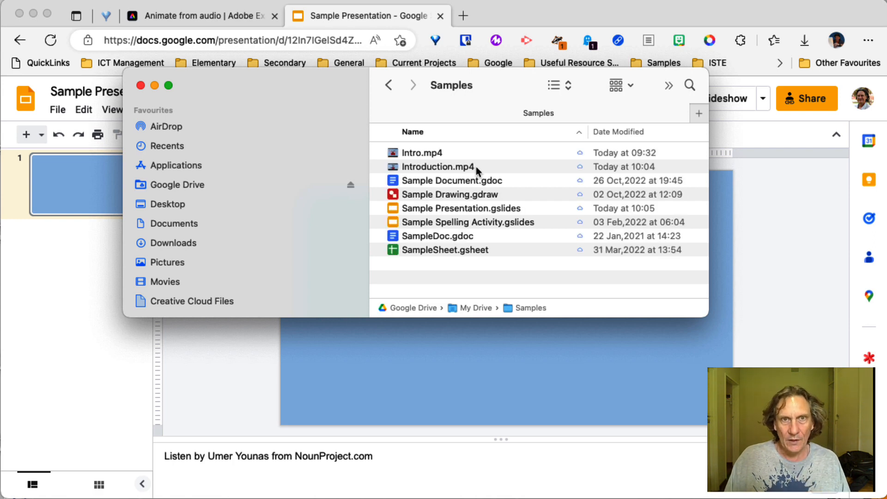
pyautogui.click(437, 166)
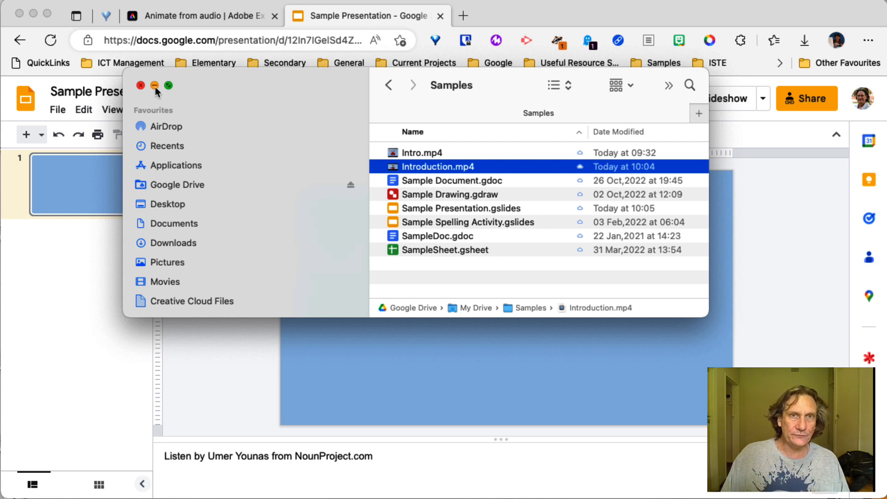
pyautogui.moveTo(329, 142)
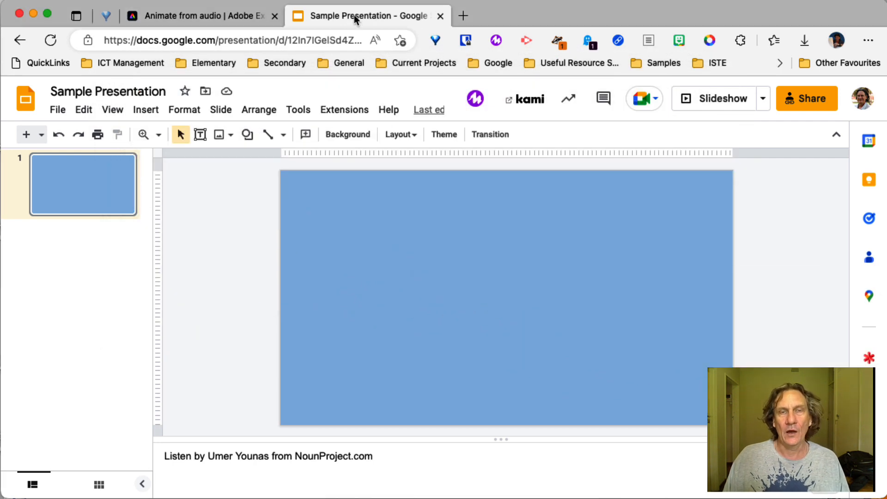
pyautogui.moveTo(146, 109)
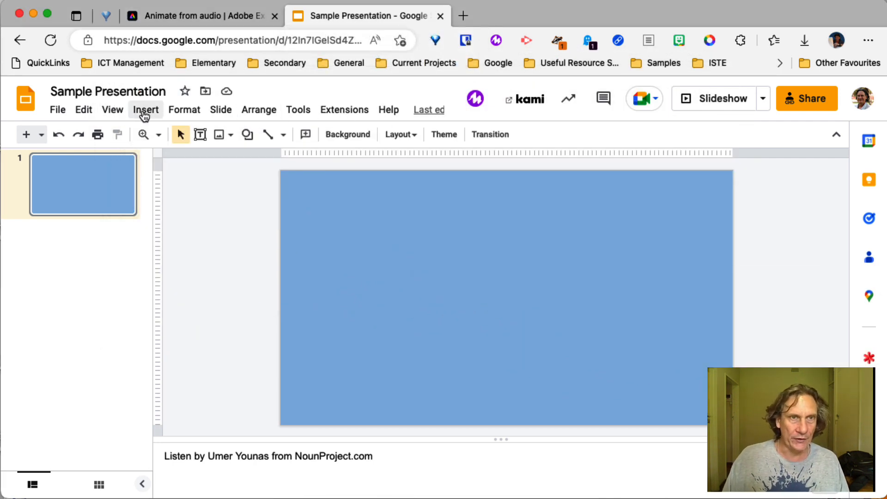
# Insert Introduction.mp4 from Google Drive onto the slide as a video
pyautogui.click(146, 109)
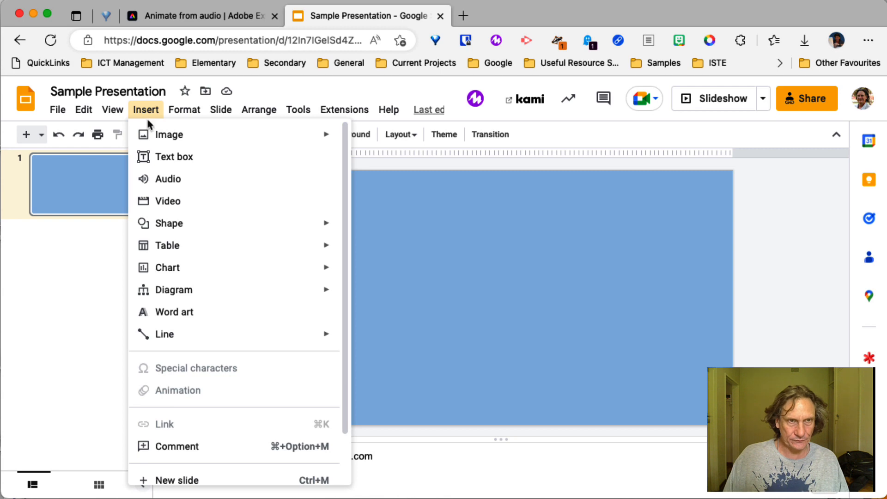
pyautogui.click(168, 201)
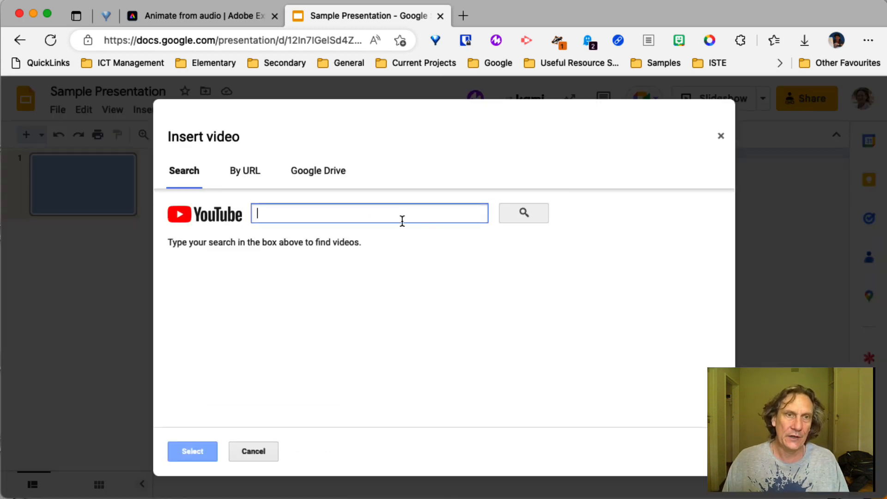
pyautogui.click(318, 170)
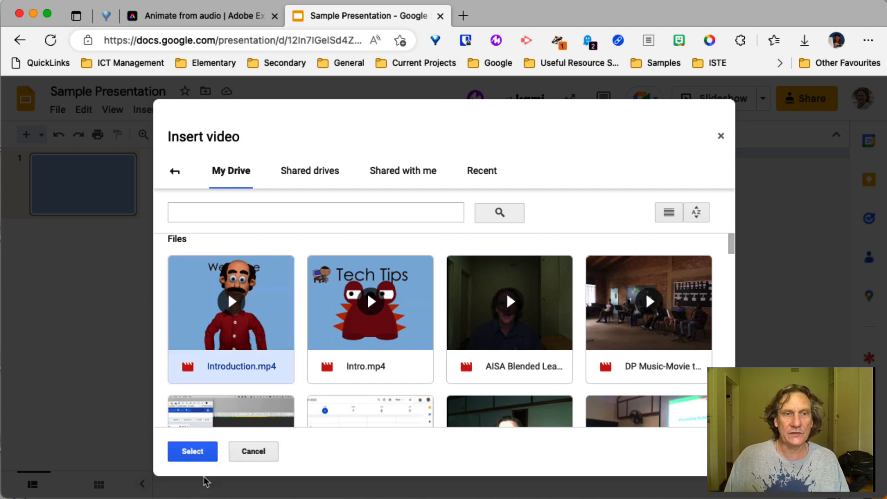
pyautogui.click(192, 451)
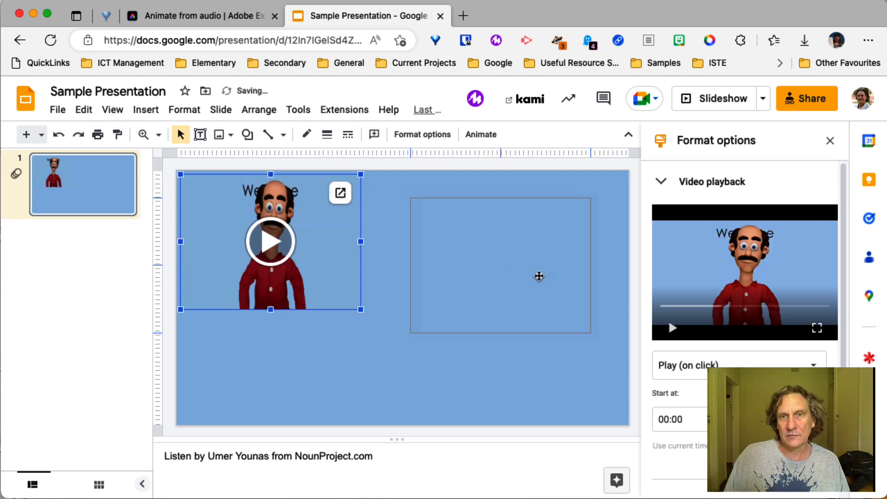
# Move the video to the slide's right side and set playback to Play (automatically)
pyautogui.moveTo(270, 241); pyautogui.dragTo(512, 260)
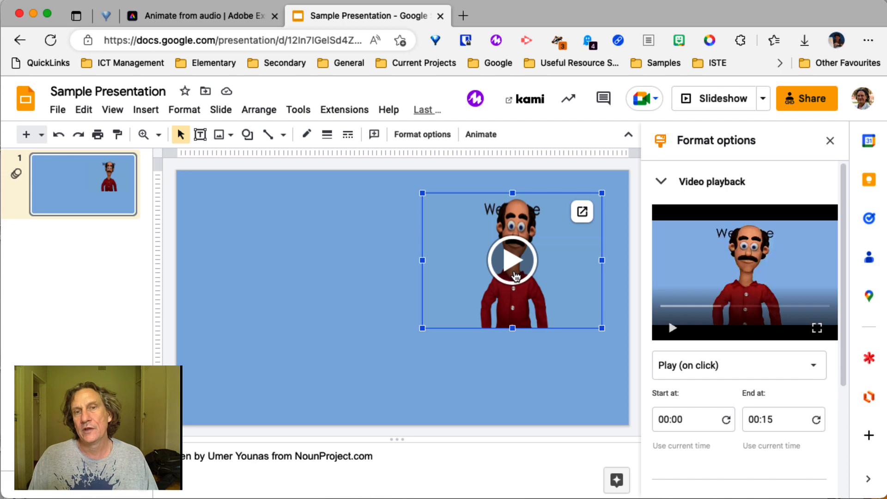
pyautogui.moveTo(466, 341)
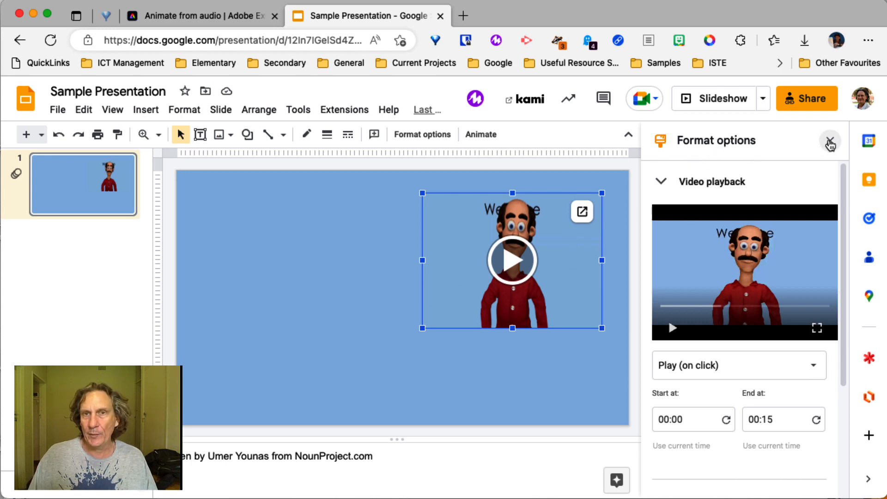
pyautogui.click(830, 141)
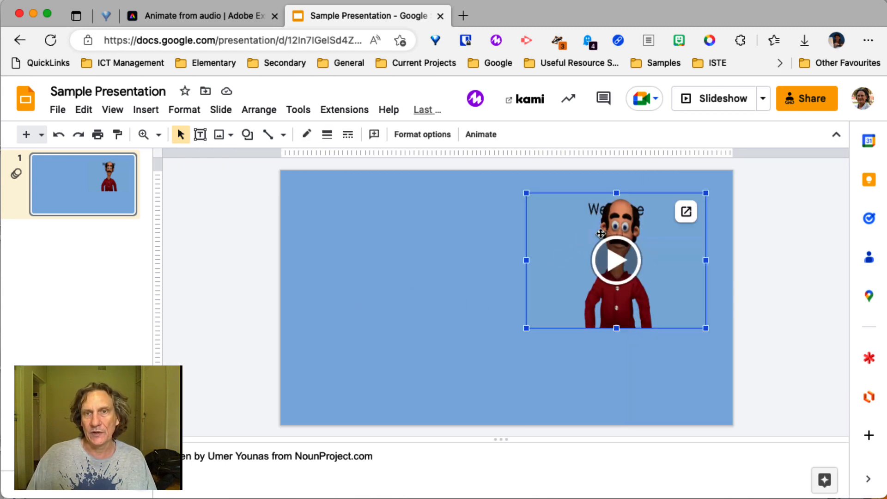
pyautogui.moveTo(421, 134)
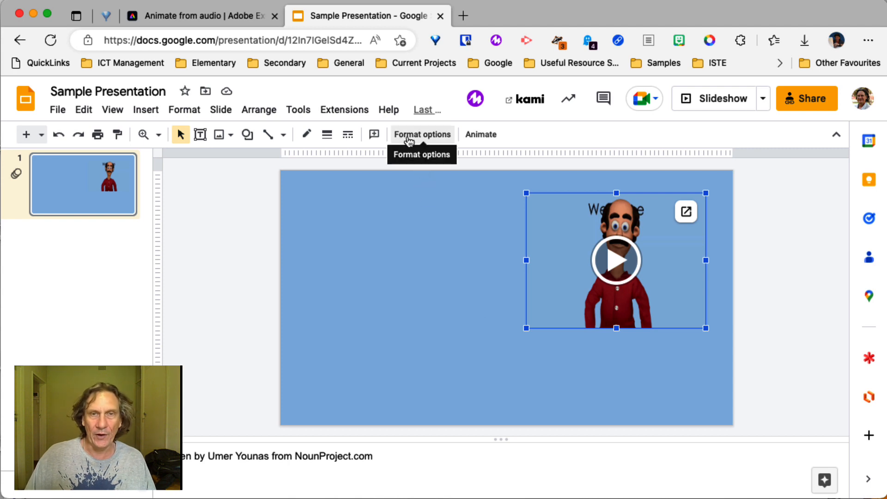
pyautogui.click(421, 134)
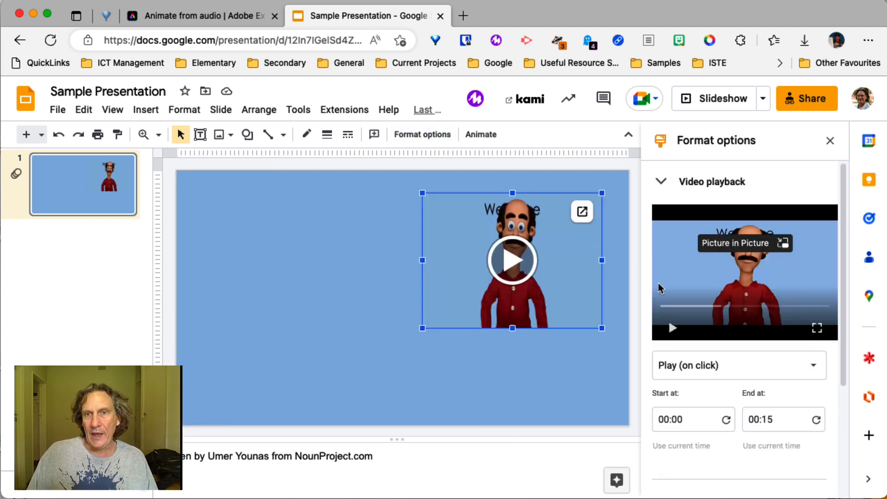
pyautogui.click(736, 364)
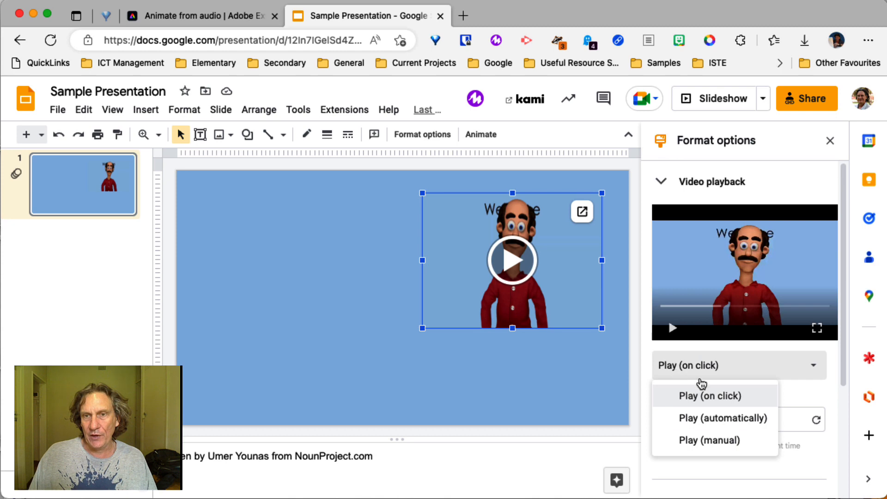
pyautogui.click(723, 418)
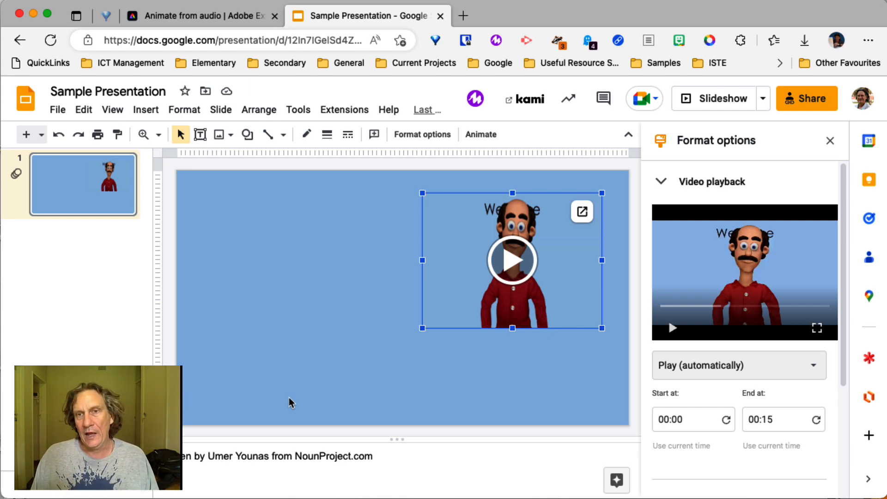
pyautogui.moveTo(318, 386)
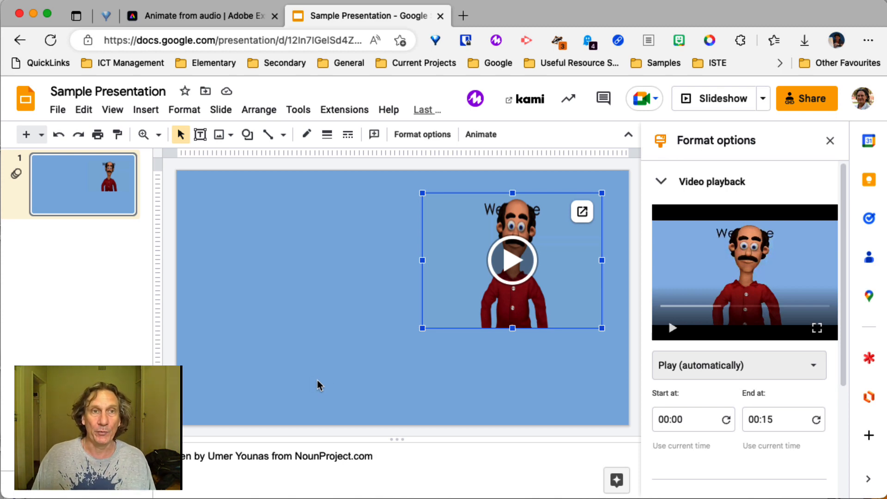
pyautogui.click(226, 41)
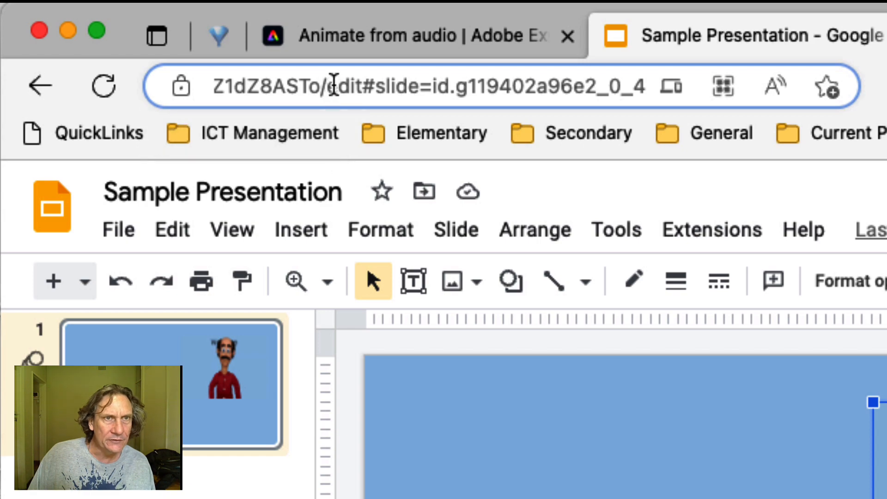
# Open the presentation in present mode by replacing /edit with /present in the URL
pyautogui.doubleClick(481, 88)
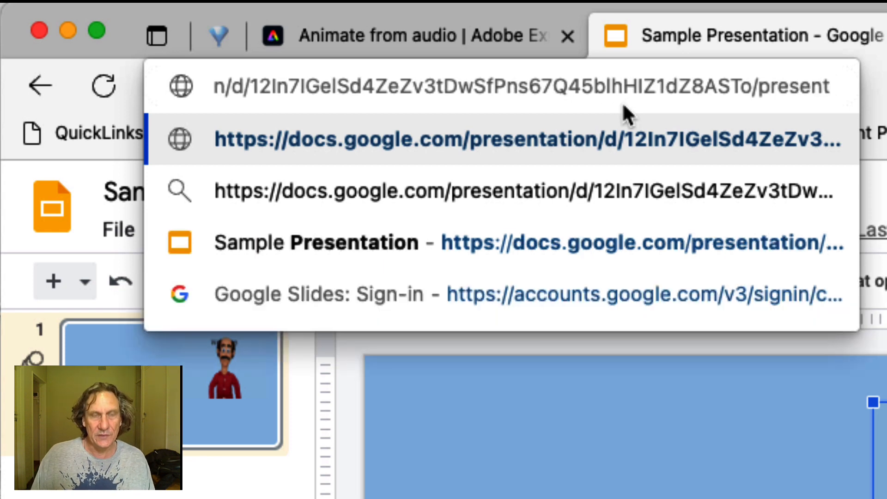
pyautogui.click(509, 86)
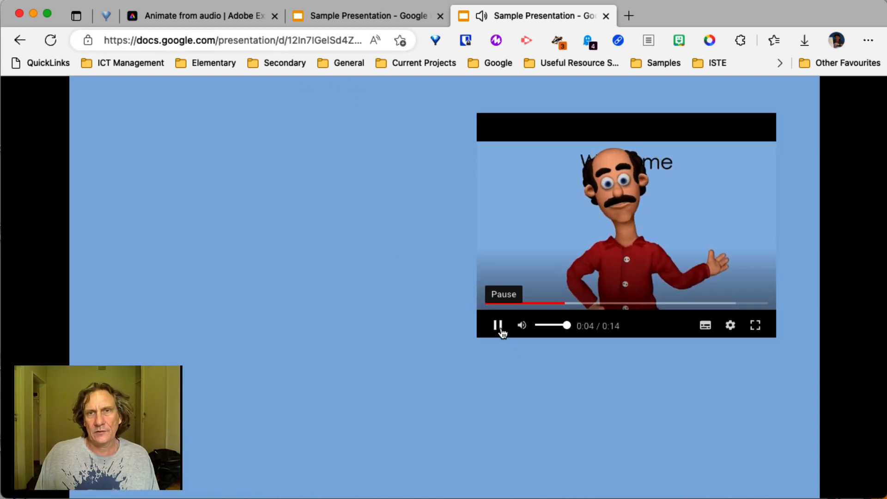
# Pause the video, then select it in the editor to confirm Play (automatically)
pyautogui.click(498, 324)
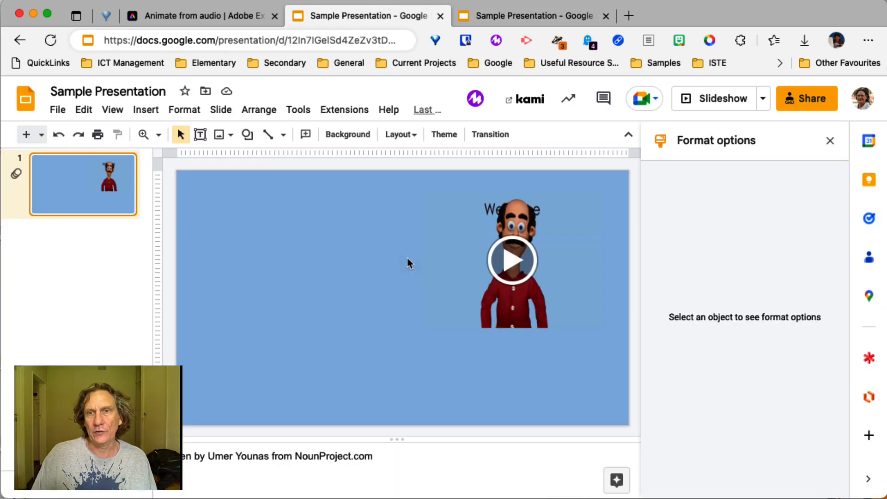
pyautogui.click(512, 260)
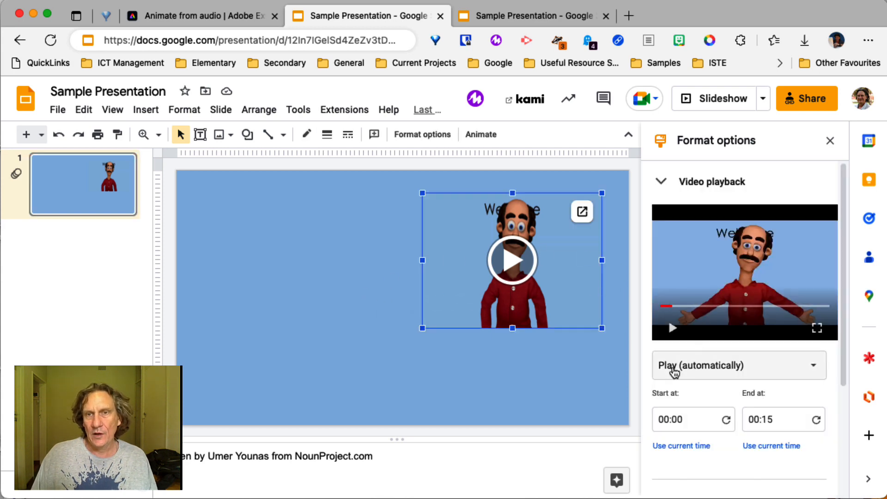